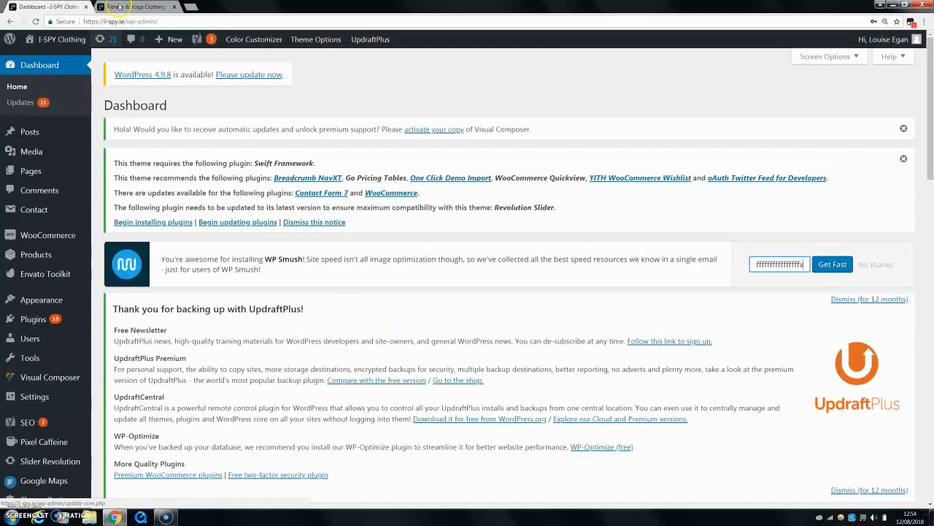
View the live store home page and scroll to the 15% off newsletter signup form.
left_click(135, 7)
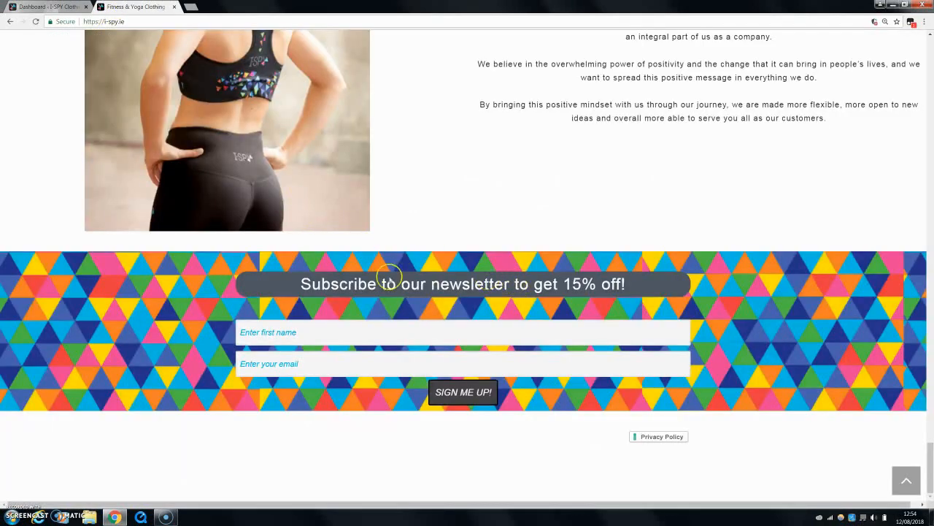
mouse_move(435, 313)
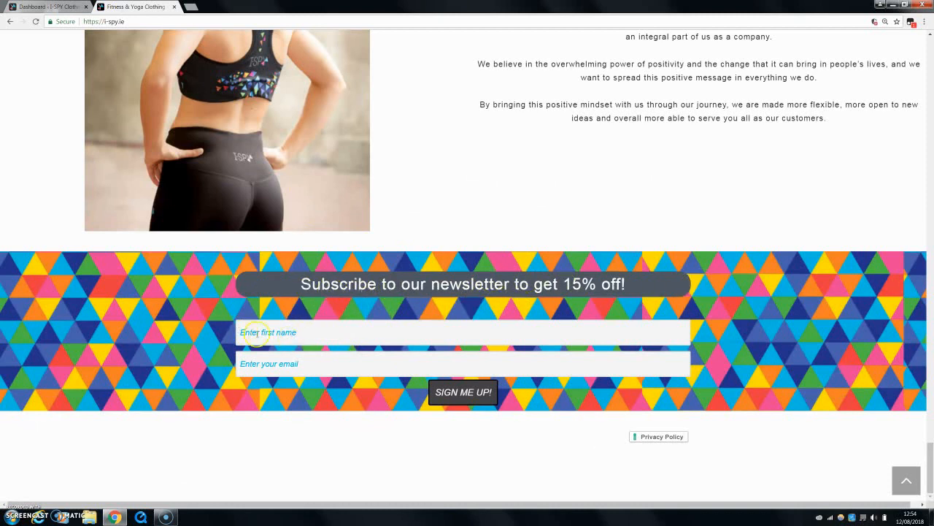
left_click(463, 363)
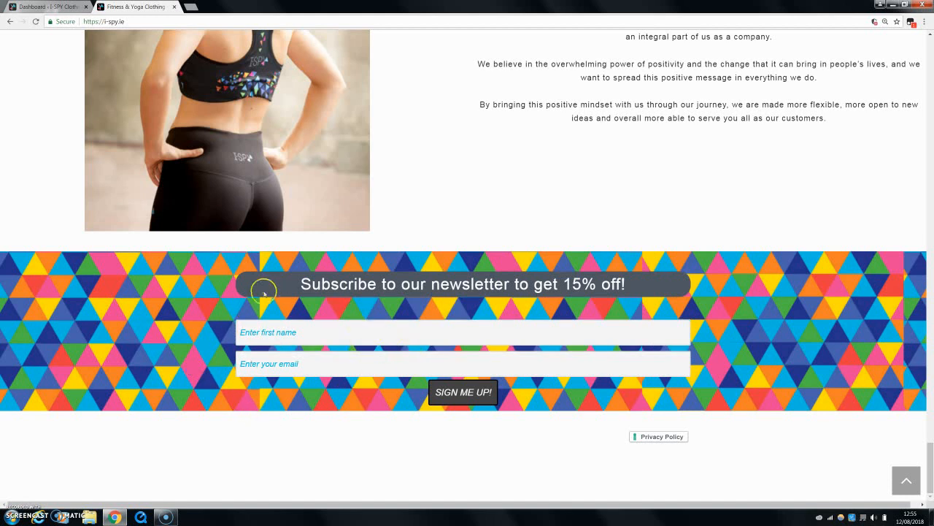
mouse_move(461, 274)
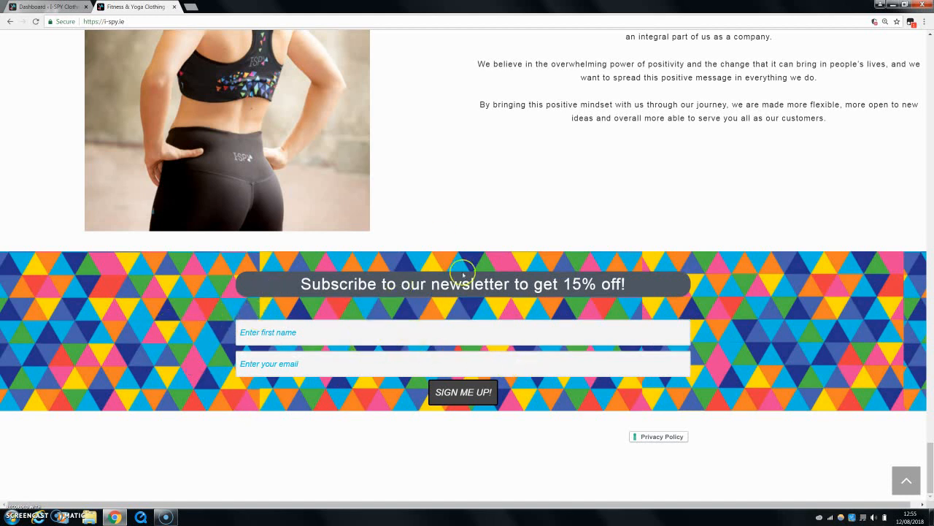
mouse_move(438, 162)
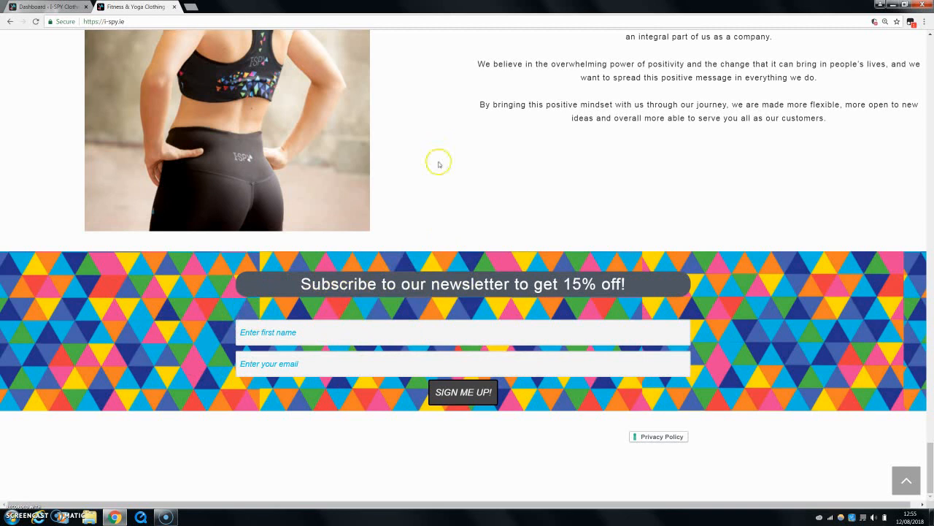
mouse_move(577, 299)
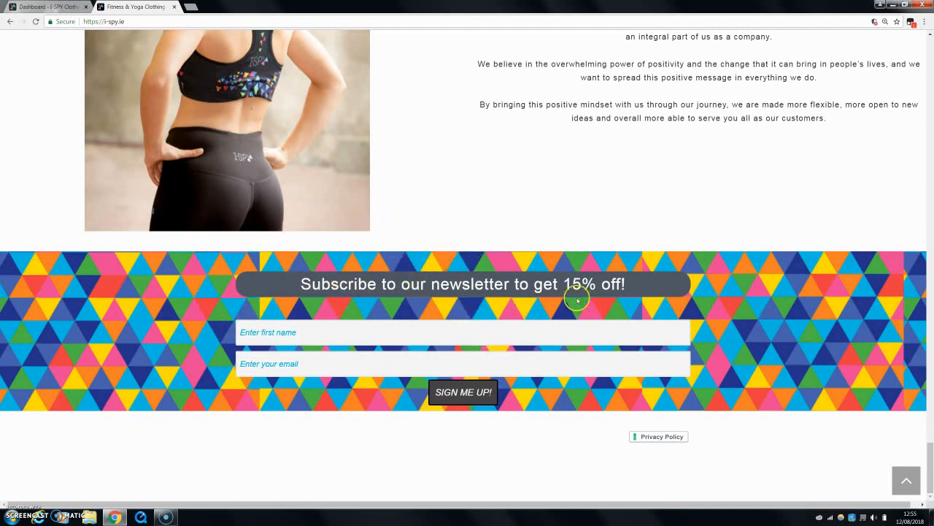
mouse_move(196, 310)
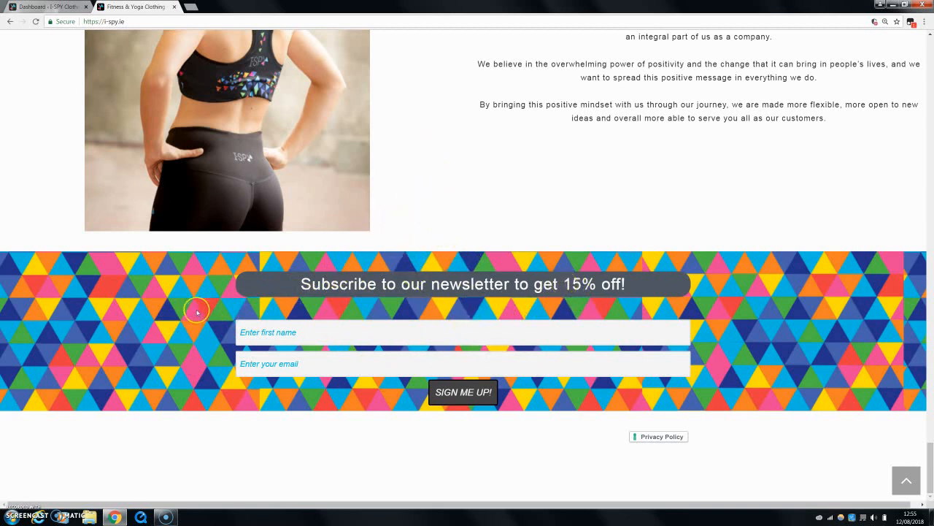
mouse_move(698, 430)
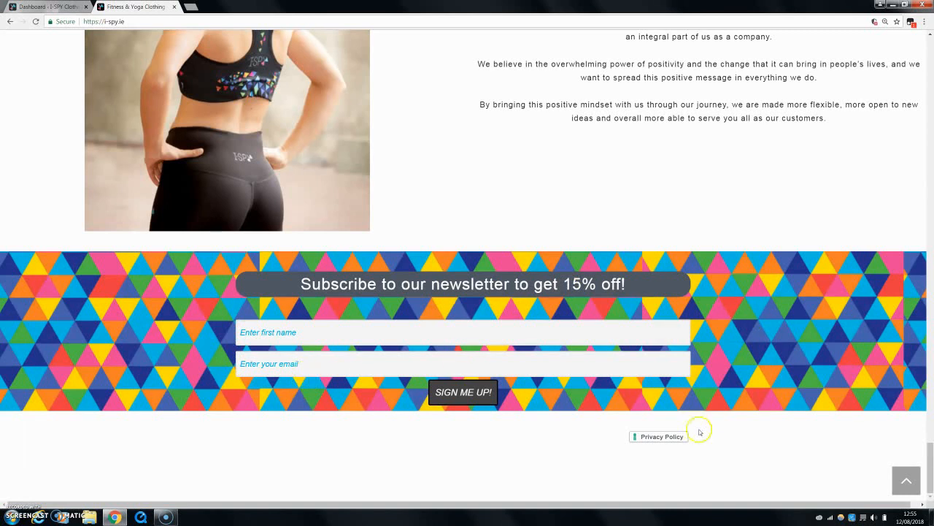
mouse_move(451, 354)
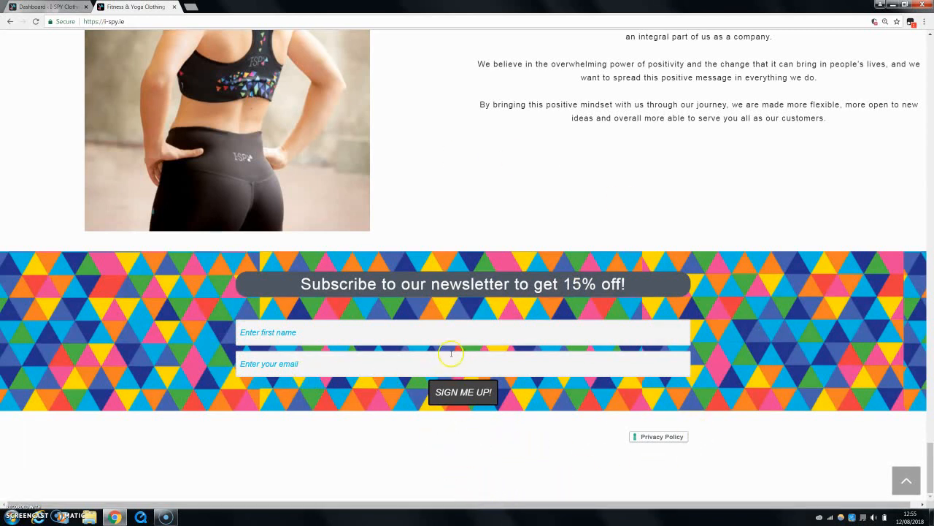
mouse_move(348, 395)
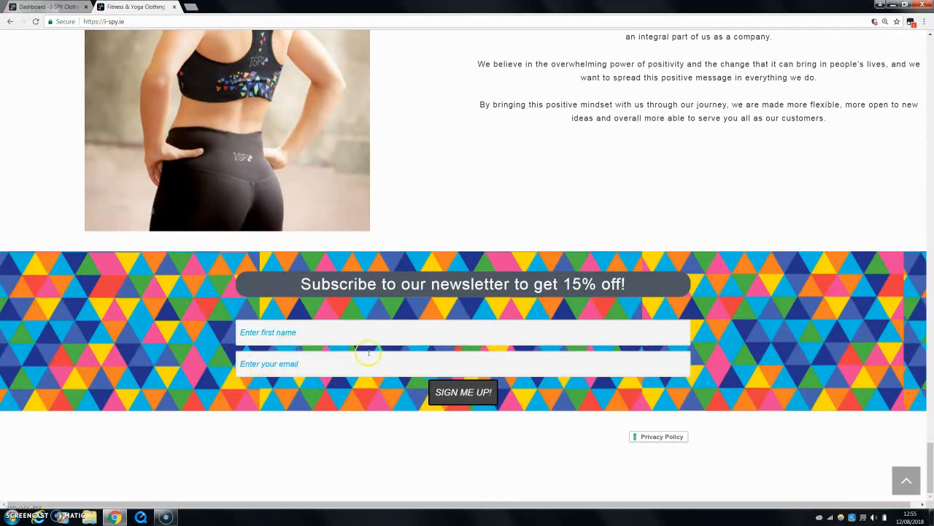
Go from the dashboard to the Installed Plugins list.
left_click(47, 6)
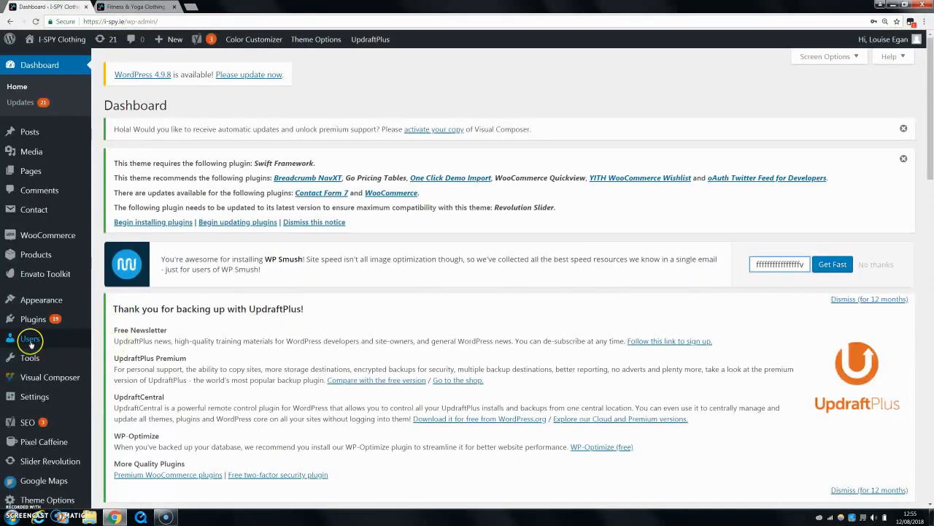
left_click(33, 319)
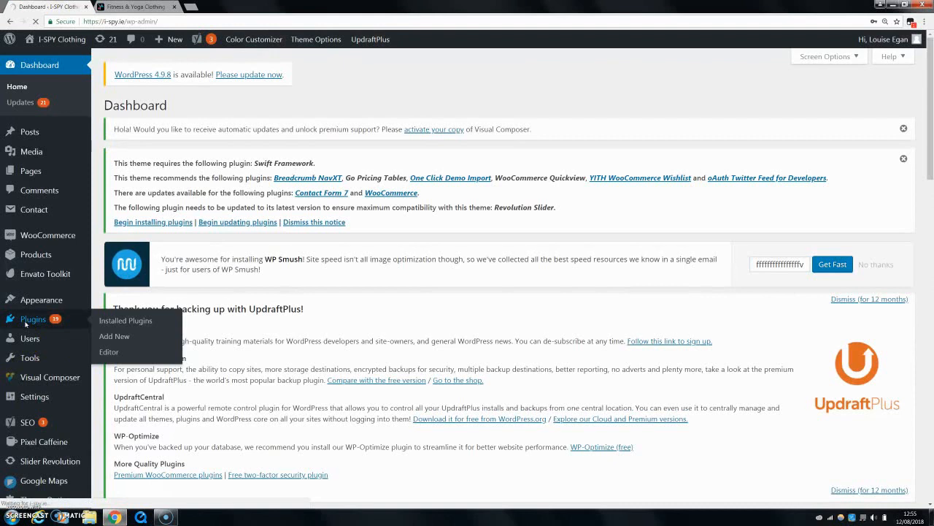
left_click(126, 321)
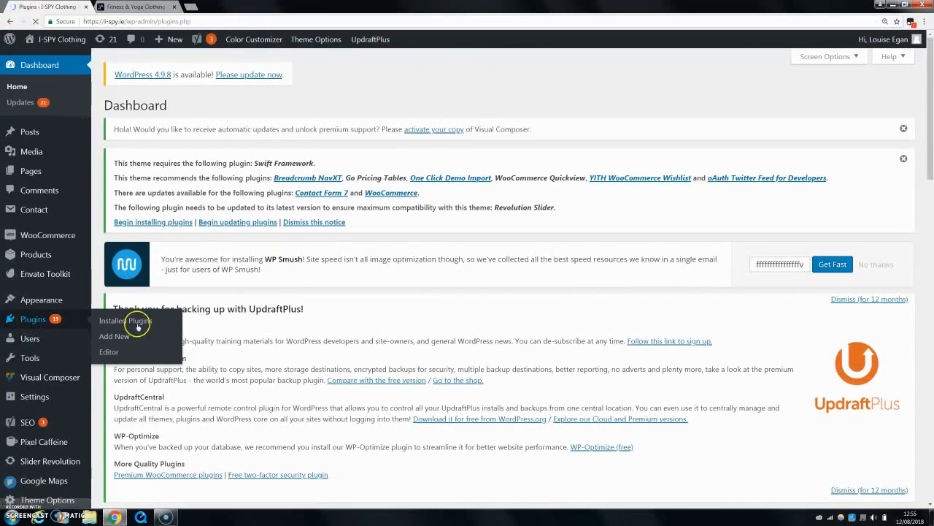
left_click(124, 320)
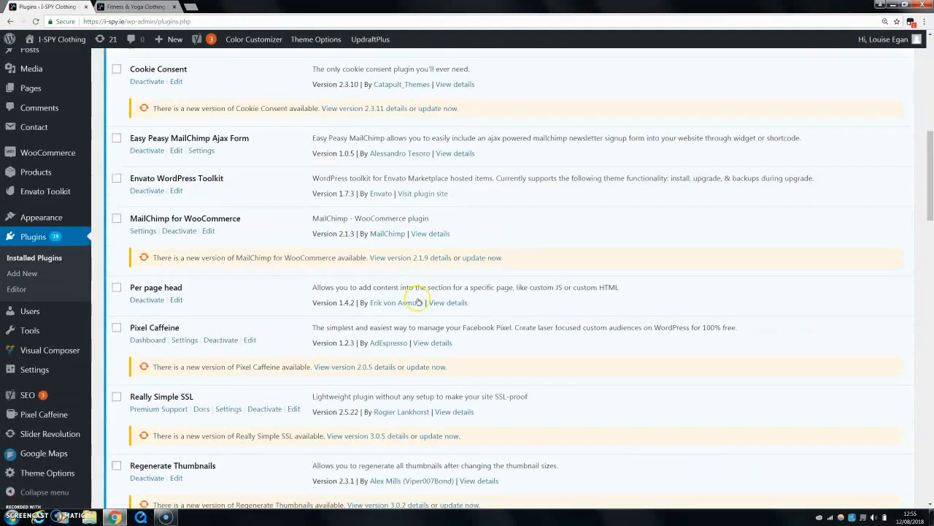
Locate Woocommerce Mailchimp Discount in the list and go to its Settings.
scroll("down", 3)
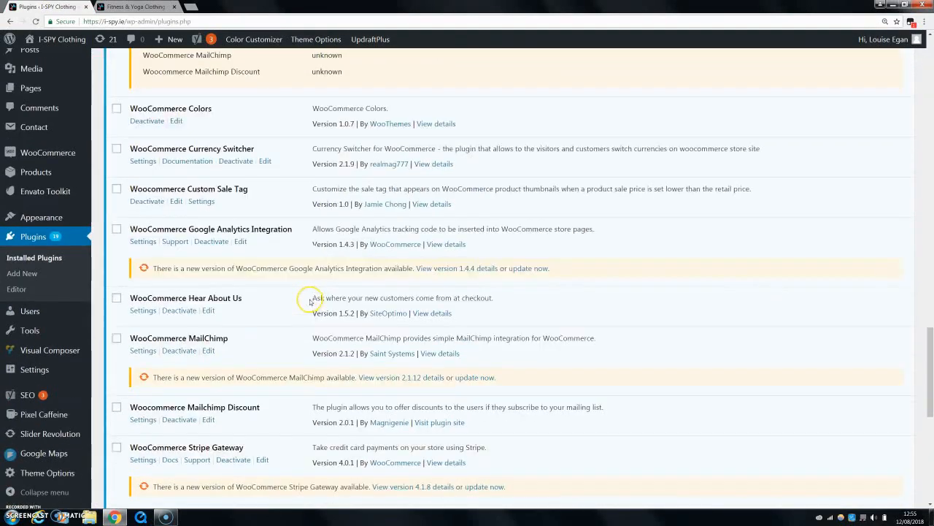
mouse_move(224, 417)
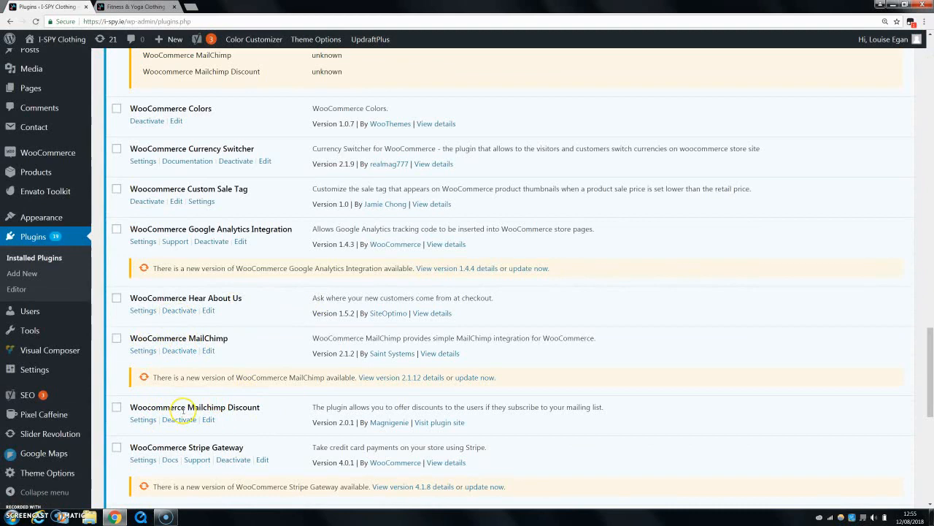
mouse_move(253, 410)
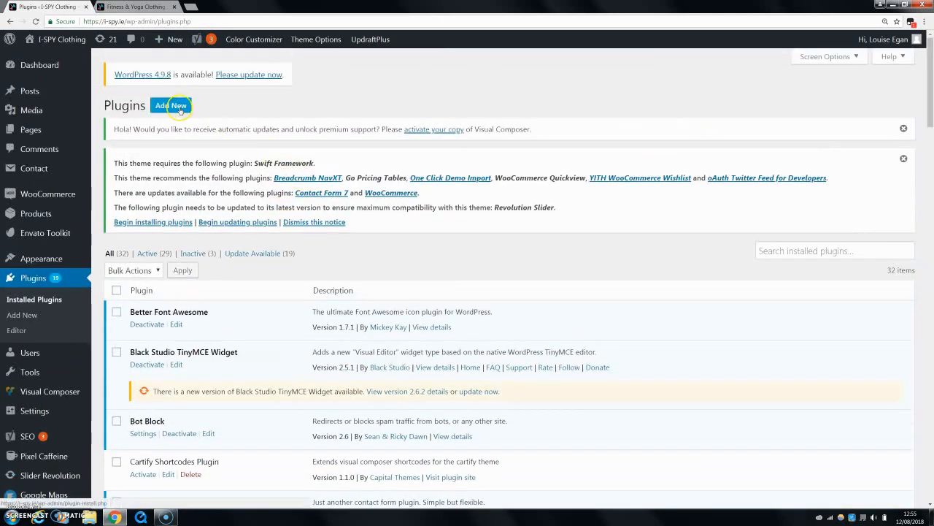
scroll("down", 3)
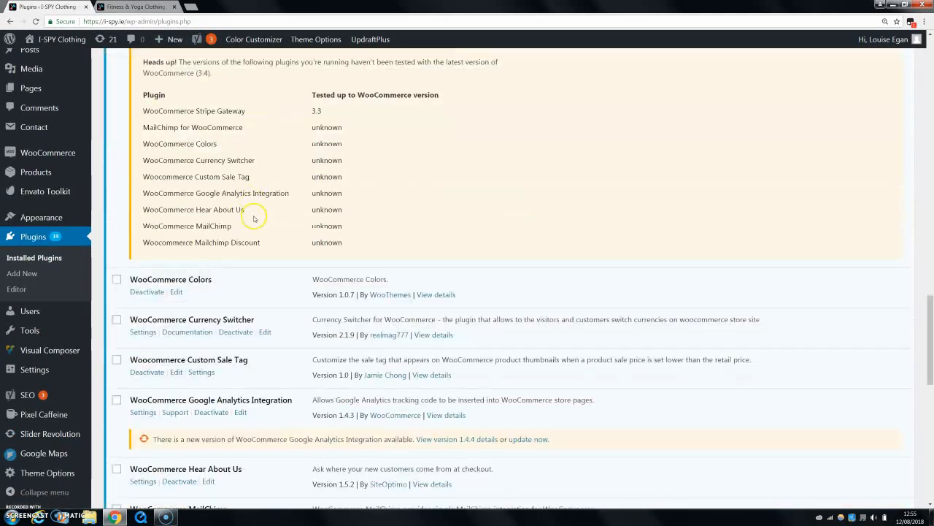
scroll("down", 3)
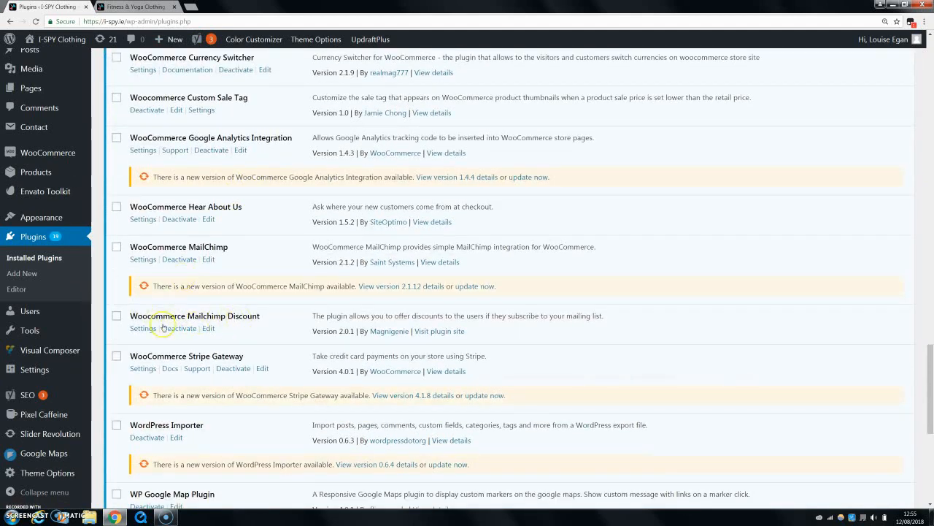
left_click(143, 328)
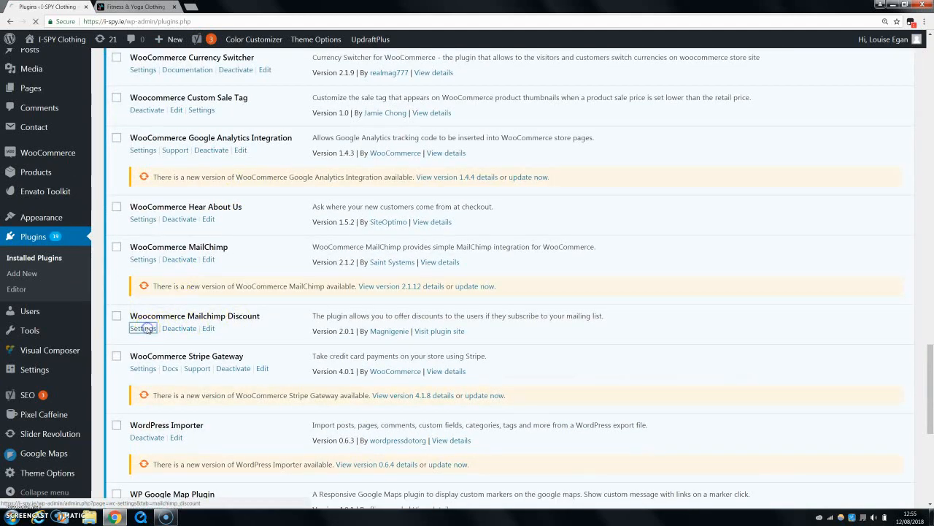
Review the Mailchimp Discount settings with Enable ticked, API key and list id filled in.
left_click(143, 328)
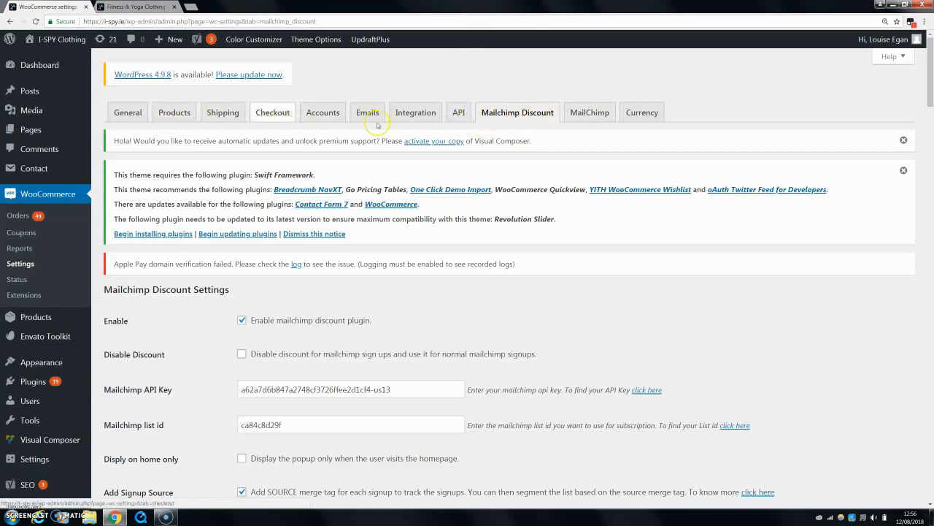
scroll("down", 3)
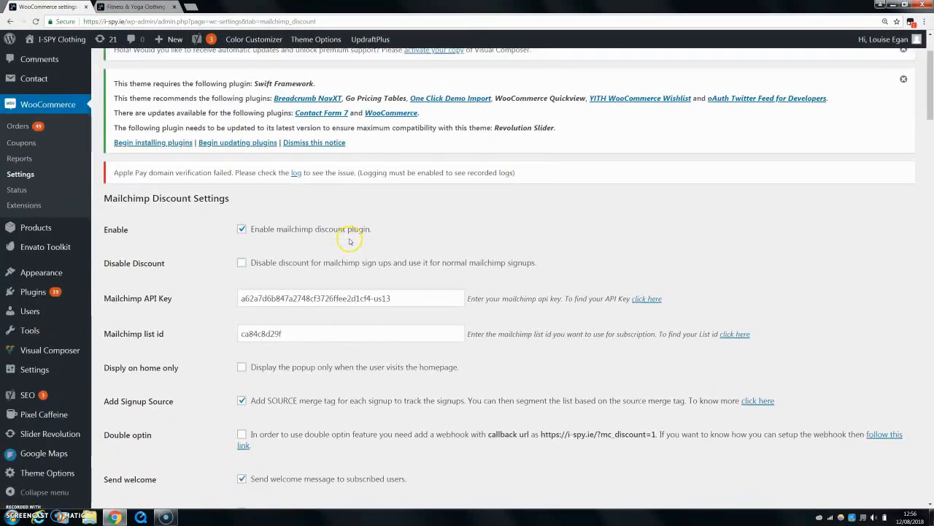
scroll("down", 3)
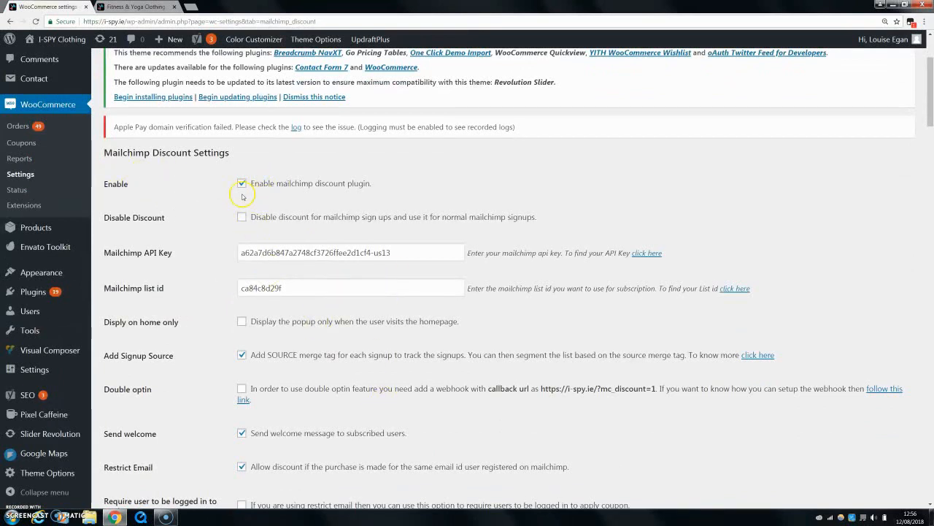
mouse_move(228, 174)
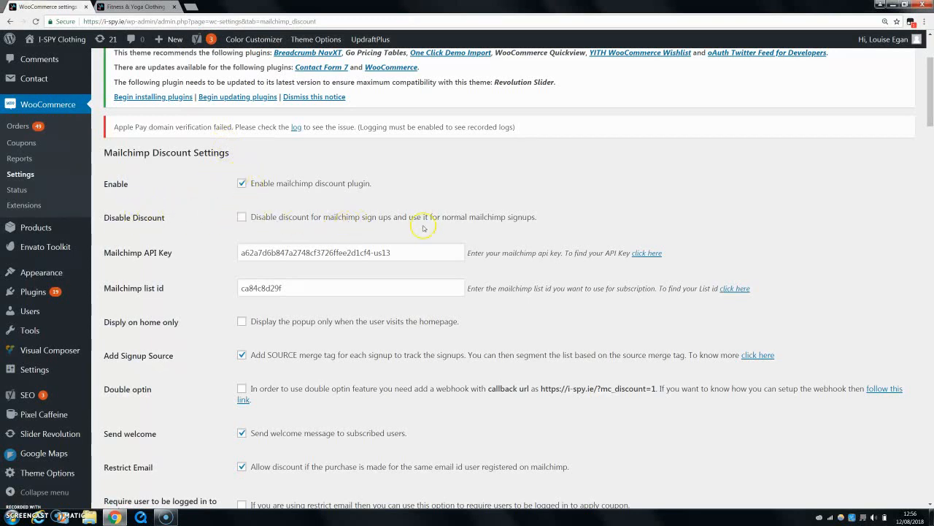
mouse_move(285, 223)
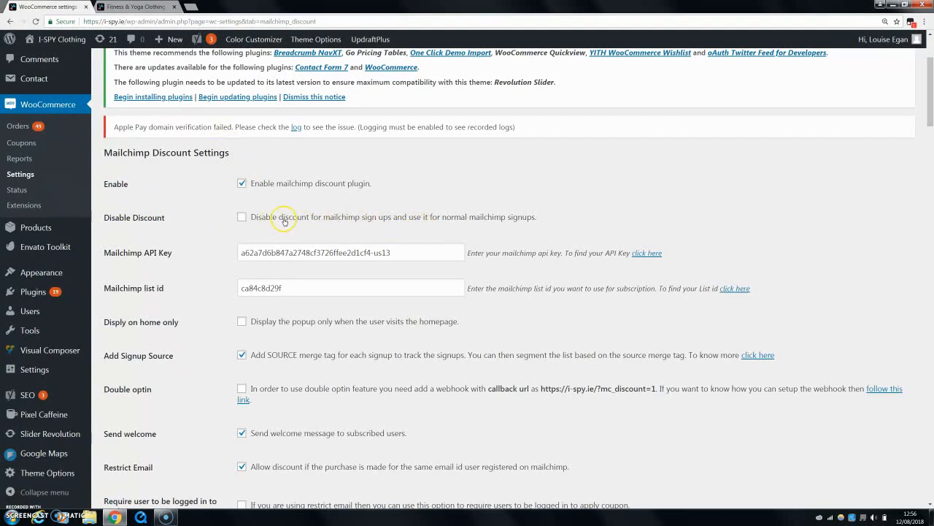
mouse_move(655, 385)
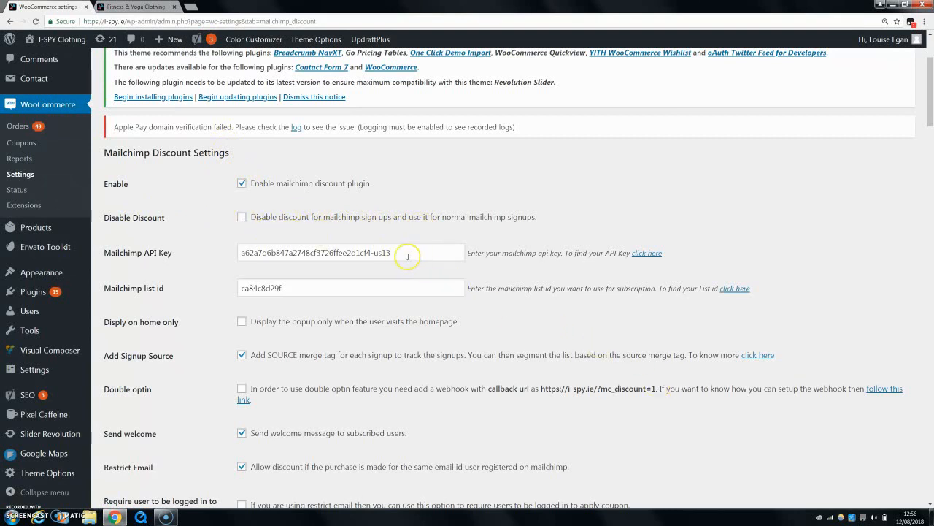
mouse_move(391, 238)
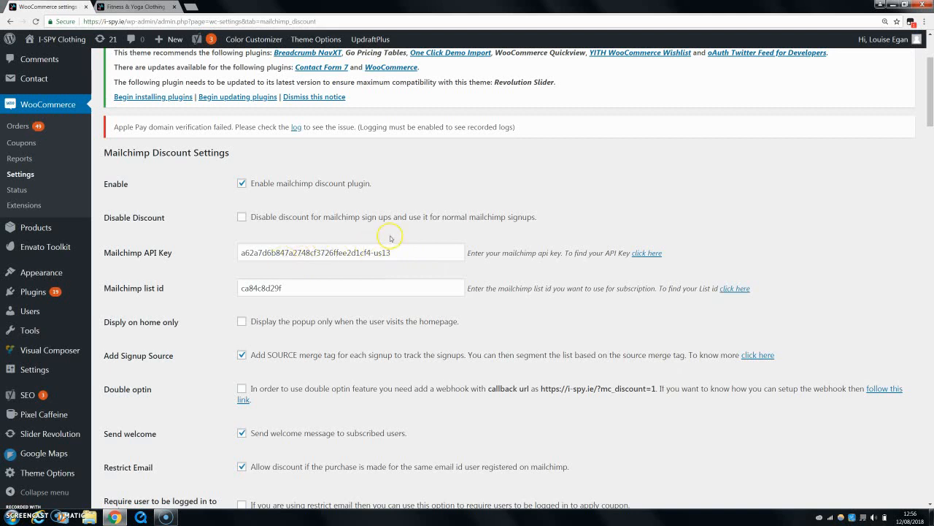
mouse_move(312, 95)
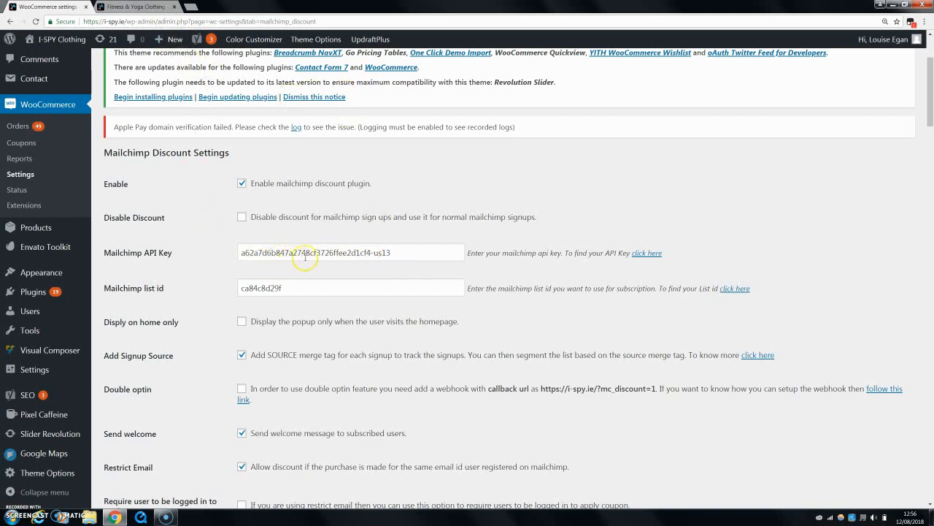
mouse_move(652, 262)
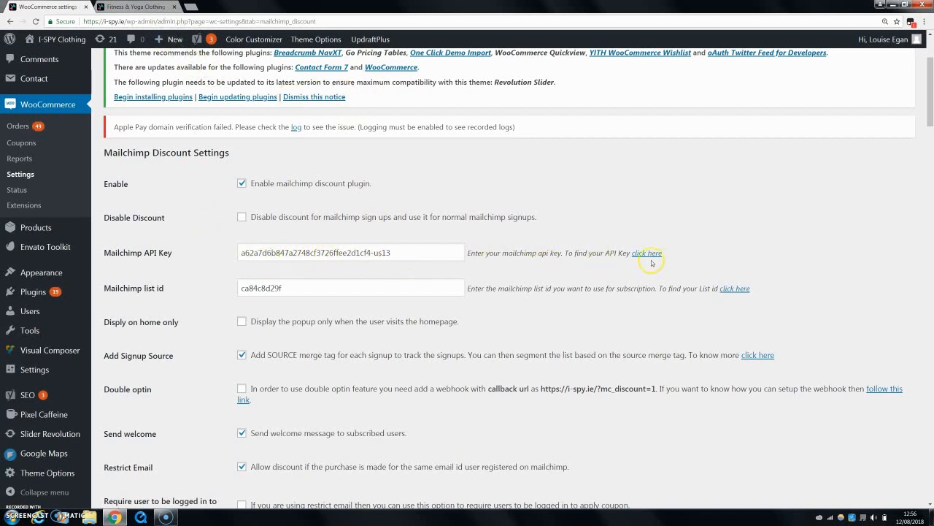
mouse_move(647, 253)
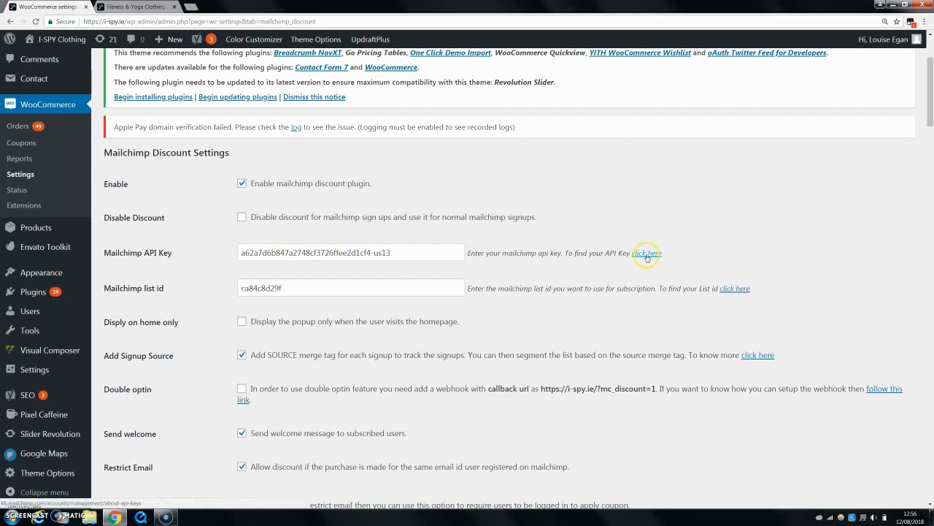
mouse_move(287, 238)
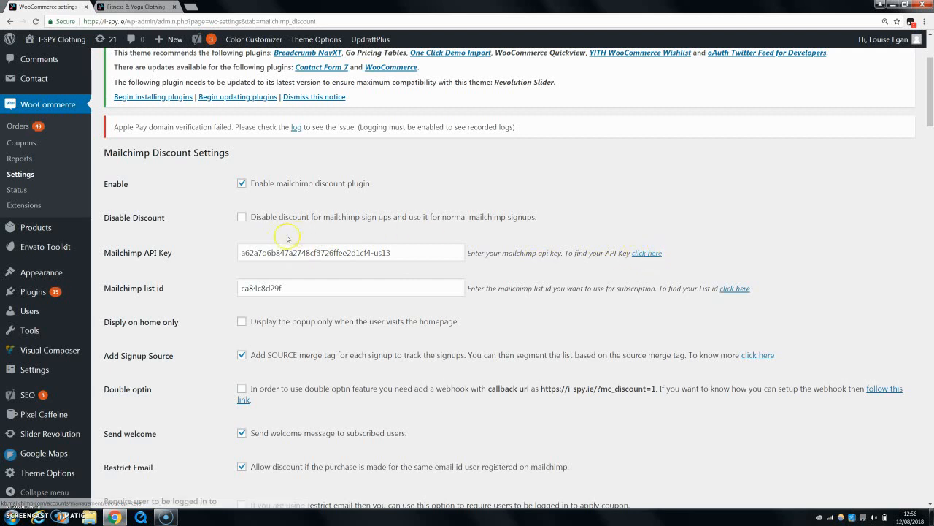
mouse_move(329, 245)
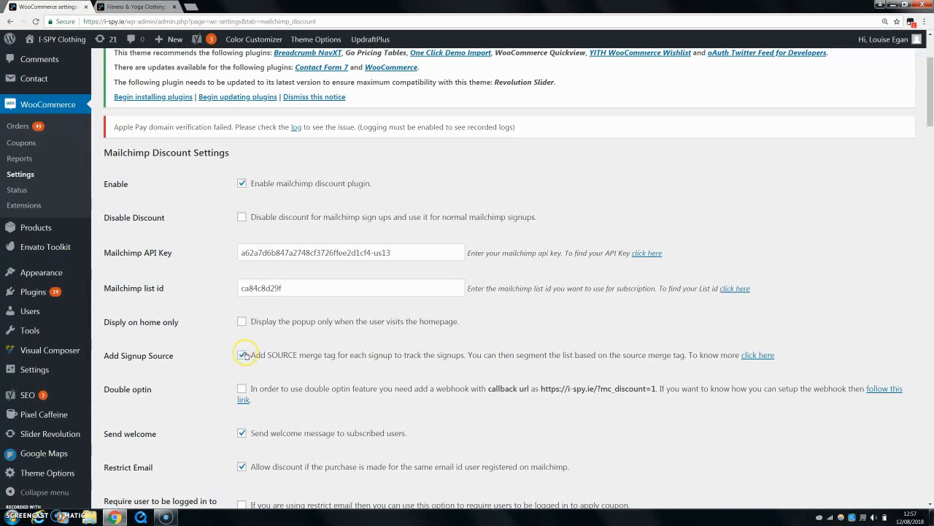
scroll("down", 3)
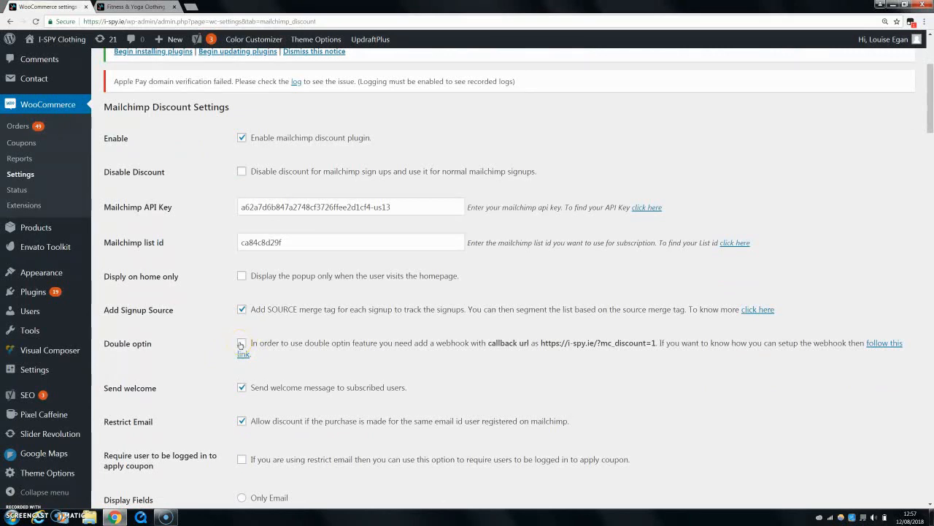
left_click(241, 343)
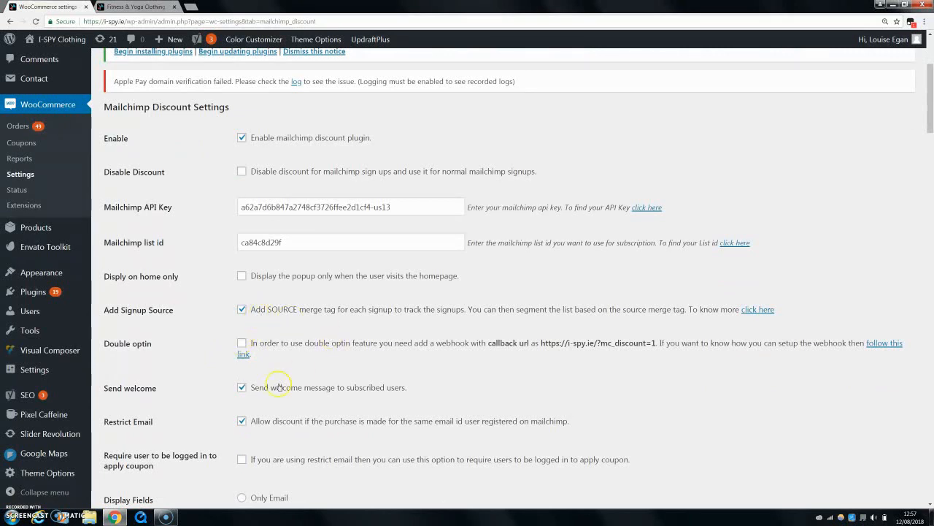
mouse_move(229, 326)
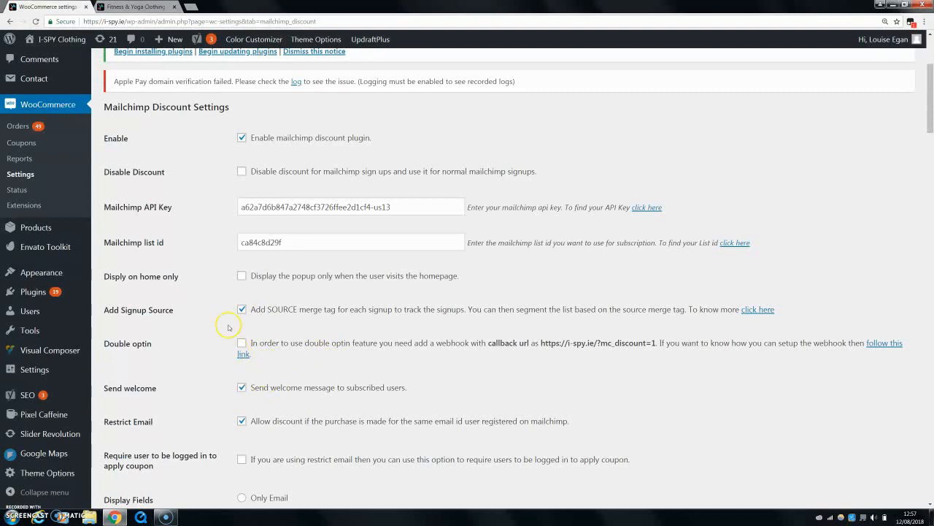
mouse_move(119, 355)
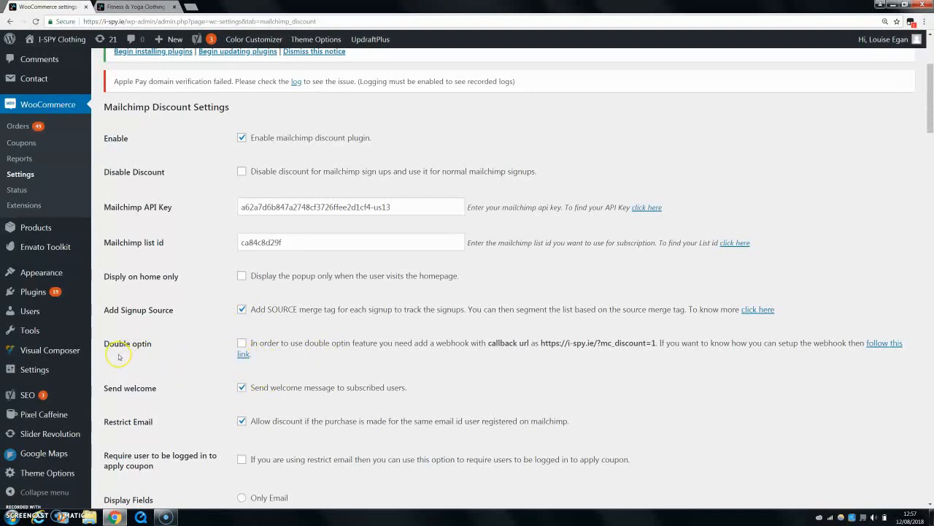
mouse_move(195, 349)
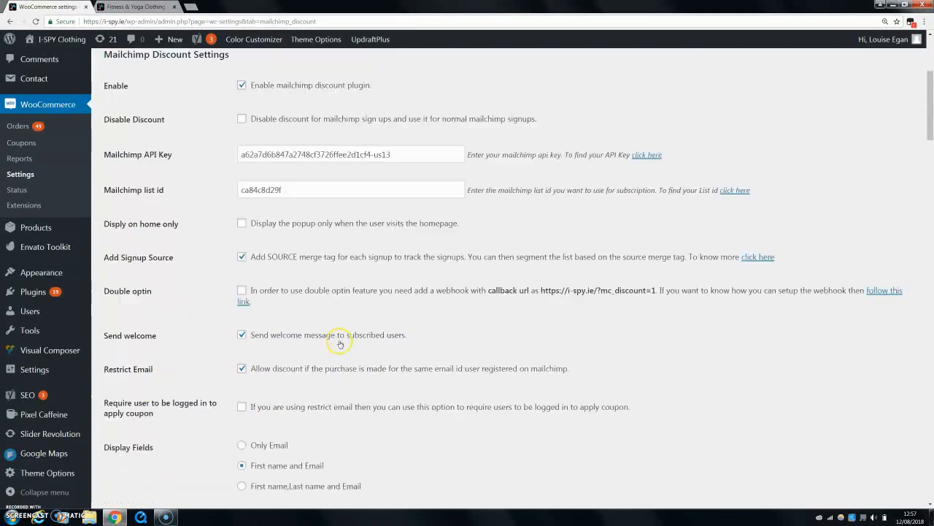
scroll("down", 3)
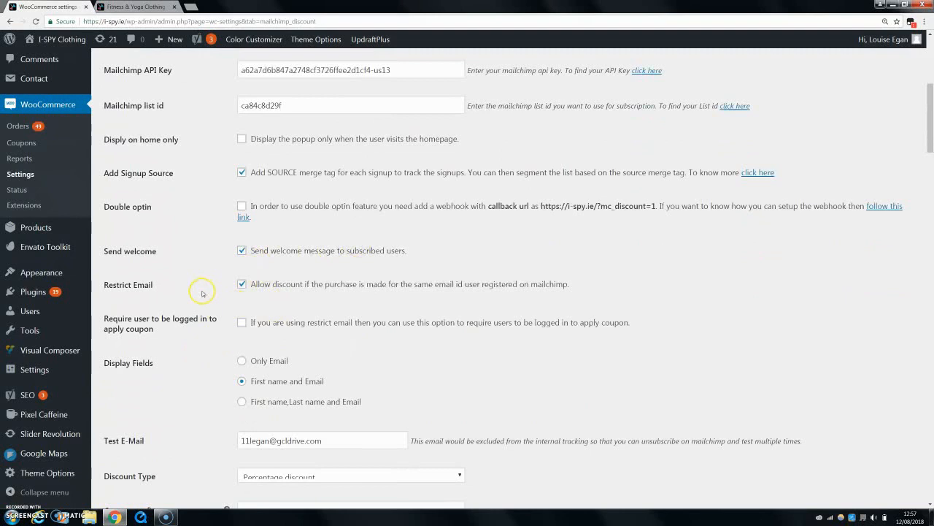
mouse_move(386, 281)
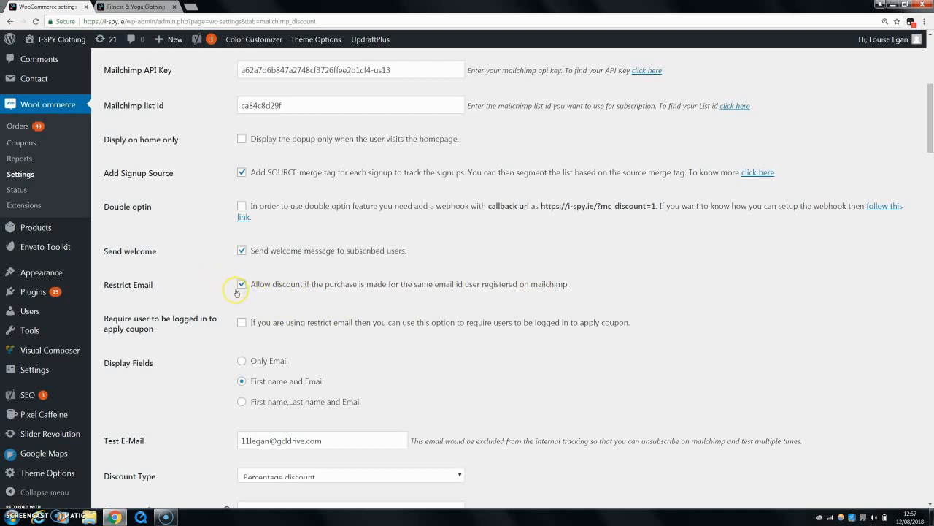
mouse_move(521, 284)
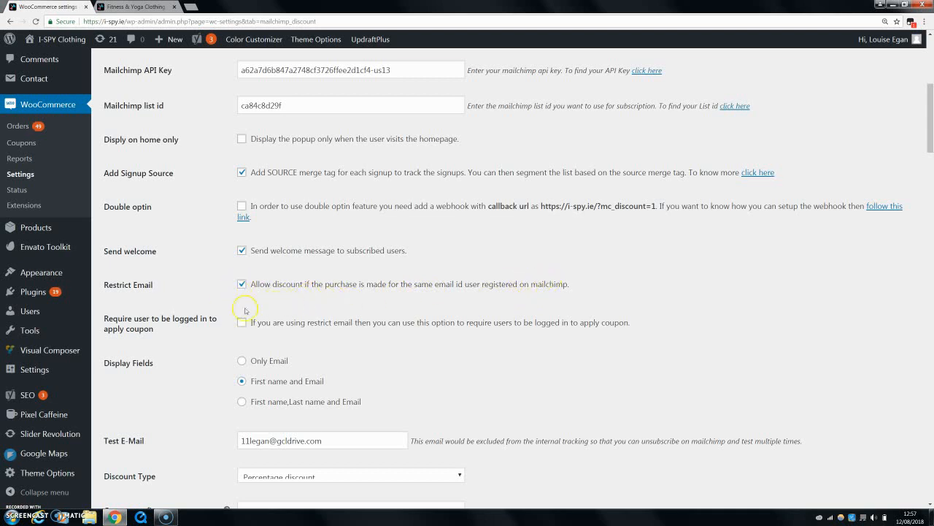
scroll("down", 3)
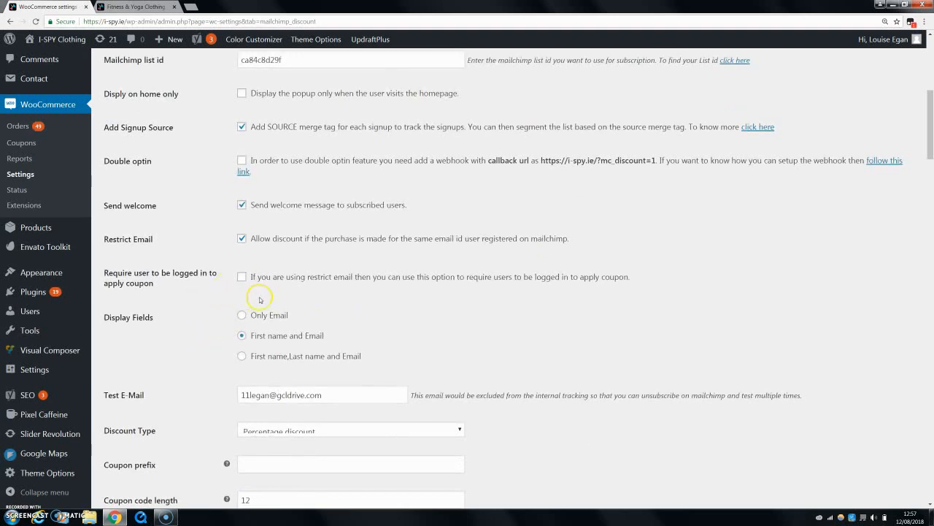
mouse_move(197, 278)
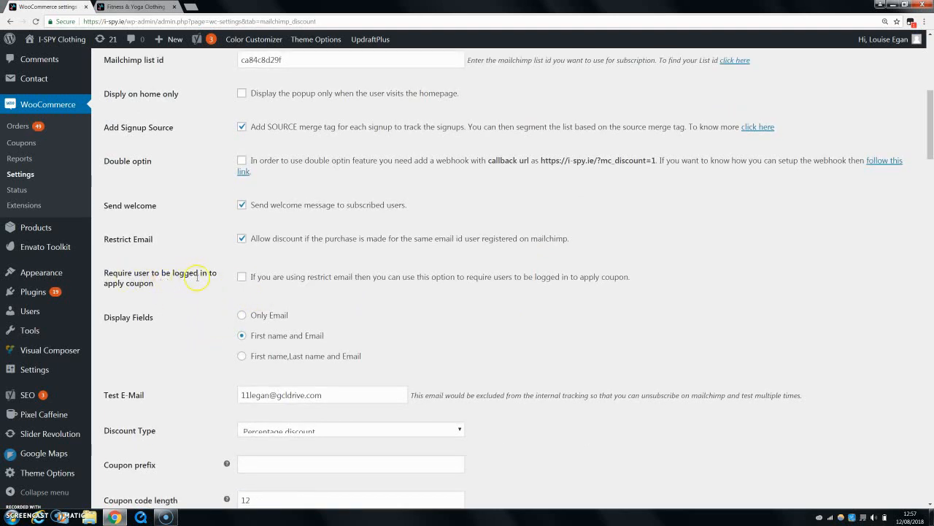
scroll("down", 3)
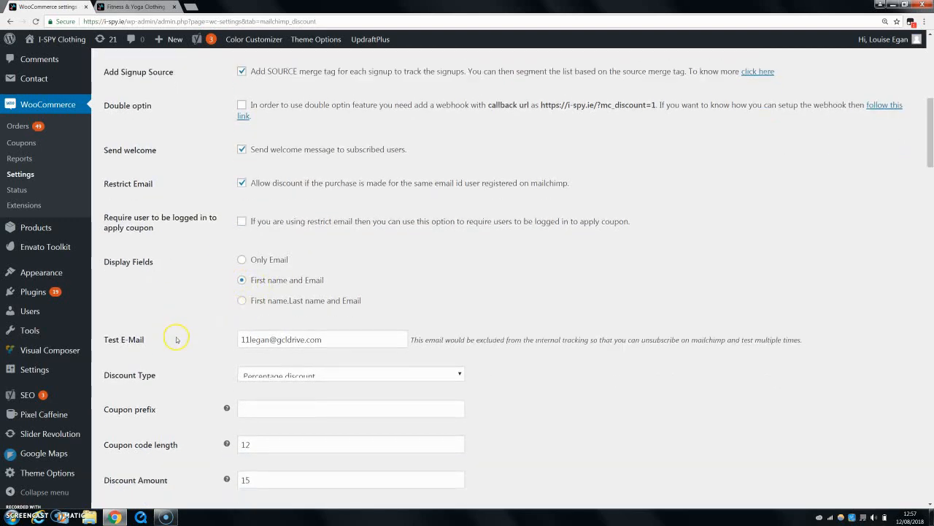
scroll("down", 3)
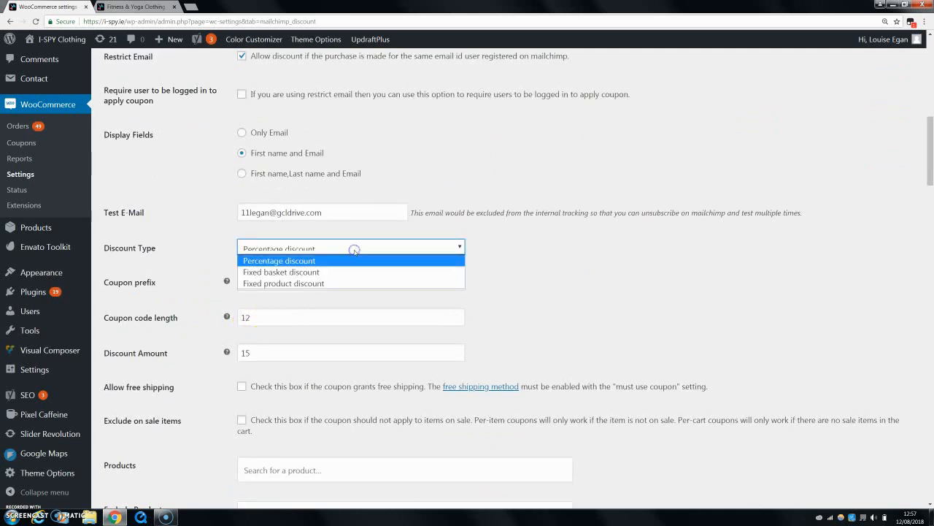
mouse_move(336, 283)
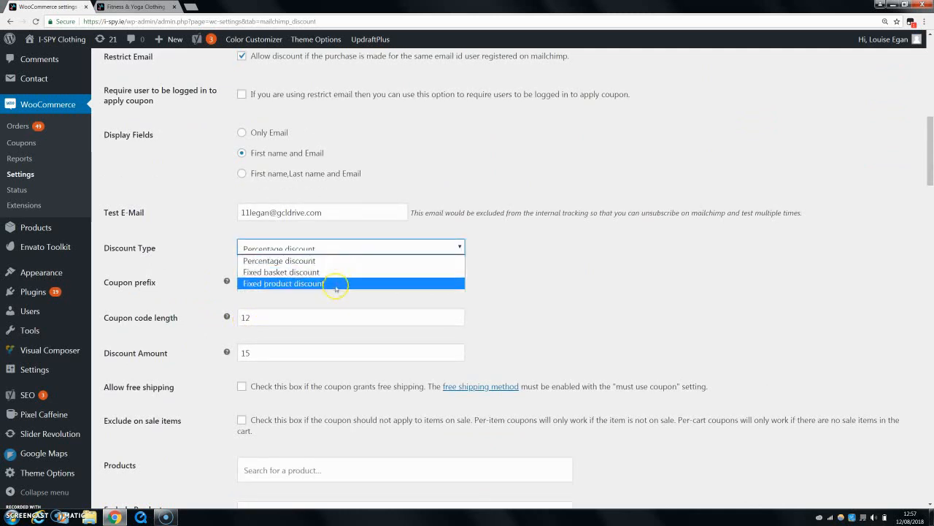
mouse_move(281, 272)
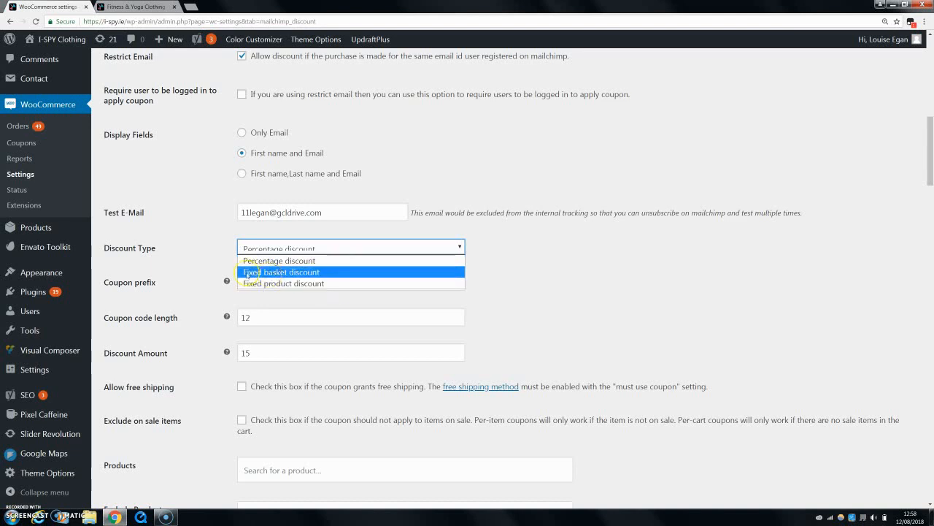
mouse_move(285, 282)
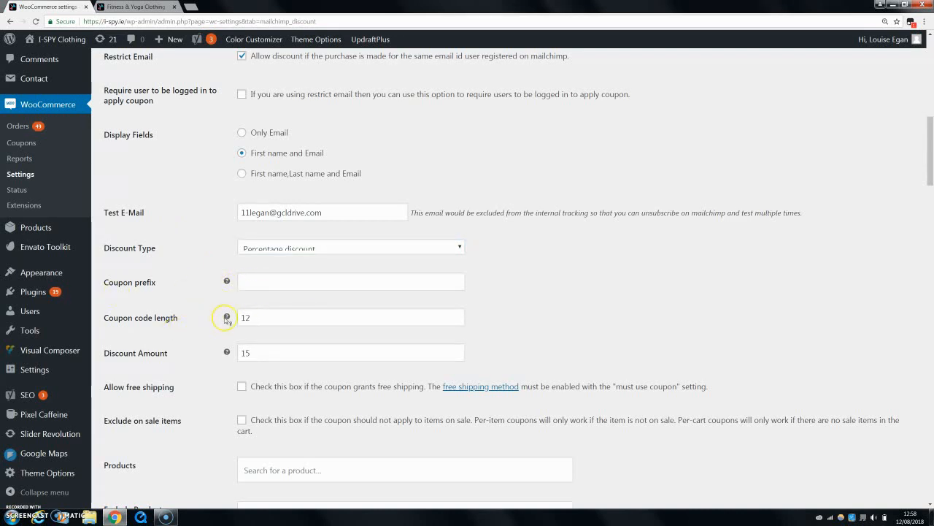
left_click(350, 281)
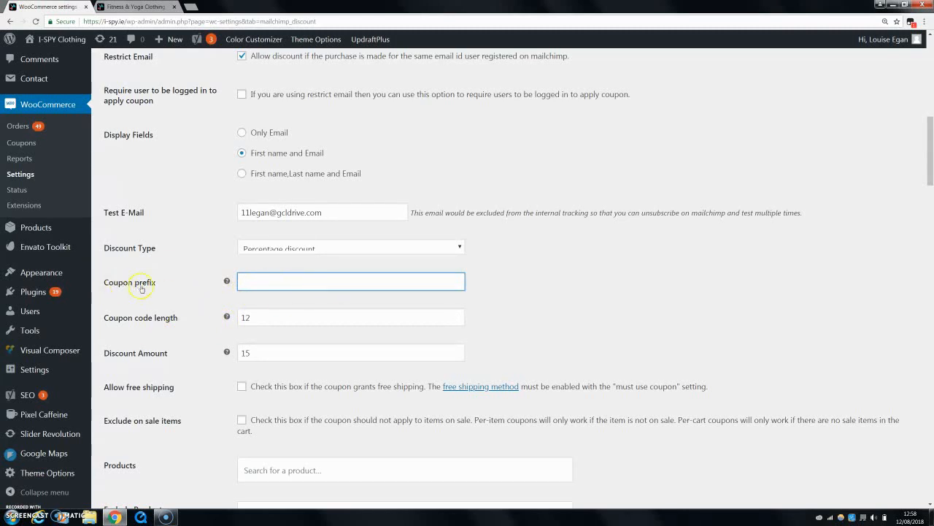
left_click(350, 316)
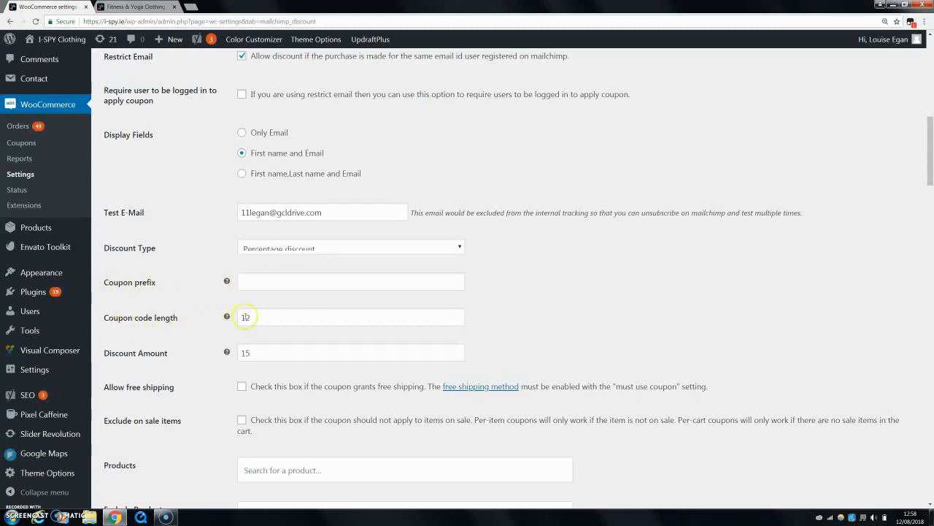
left_click(350, 316)
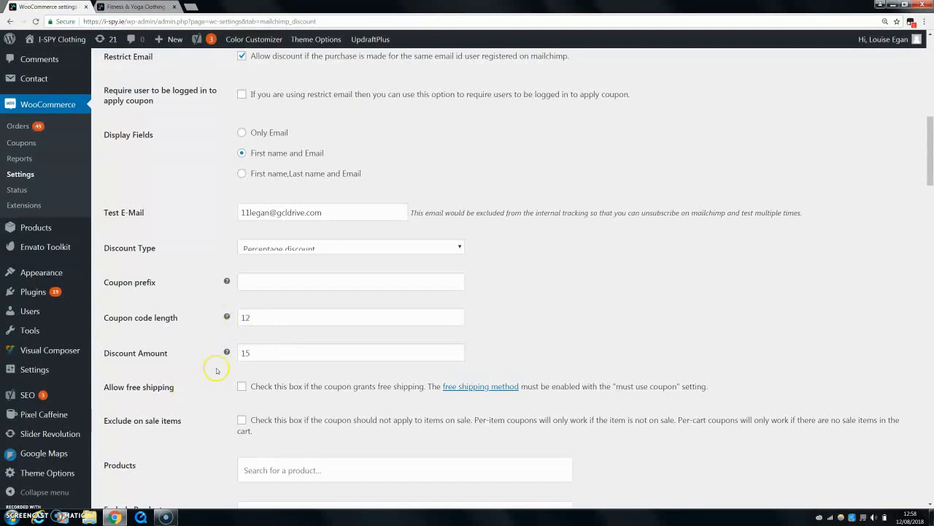
scroll("down", 3)
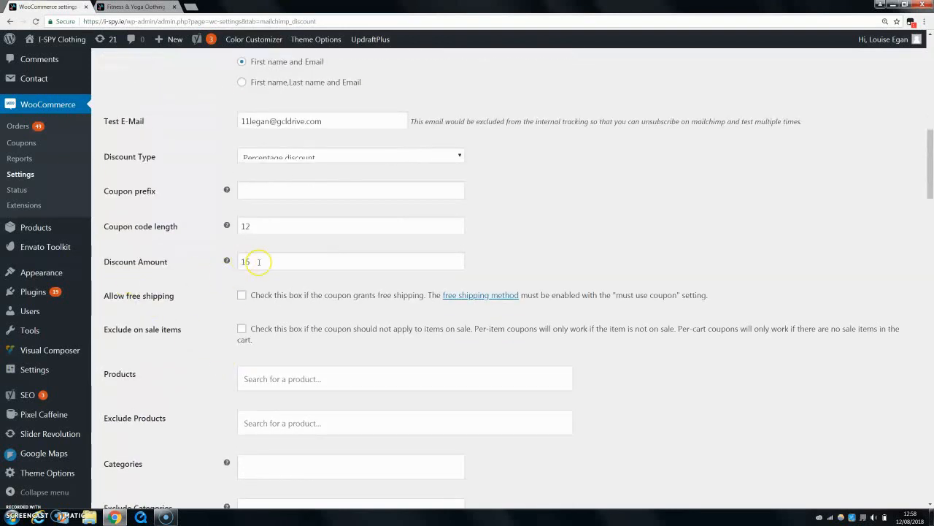
mouse_move(260, 290)
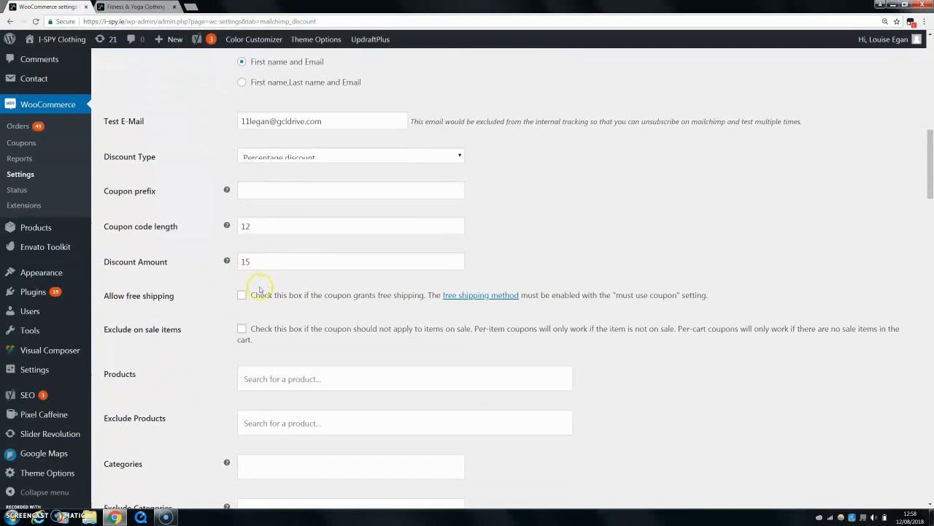
scroll("down", 3)
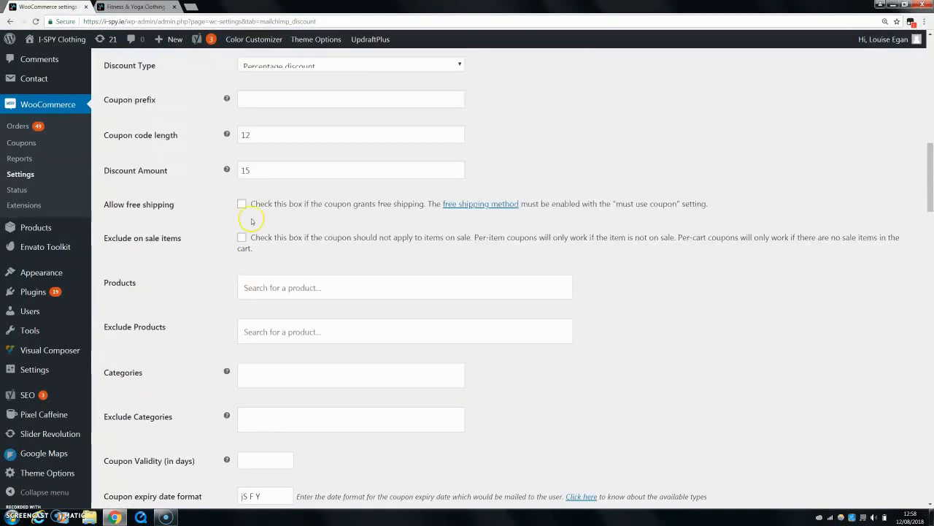
mouse_move(170, 252)
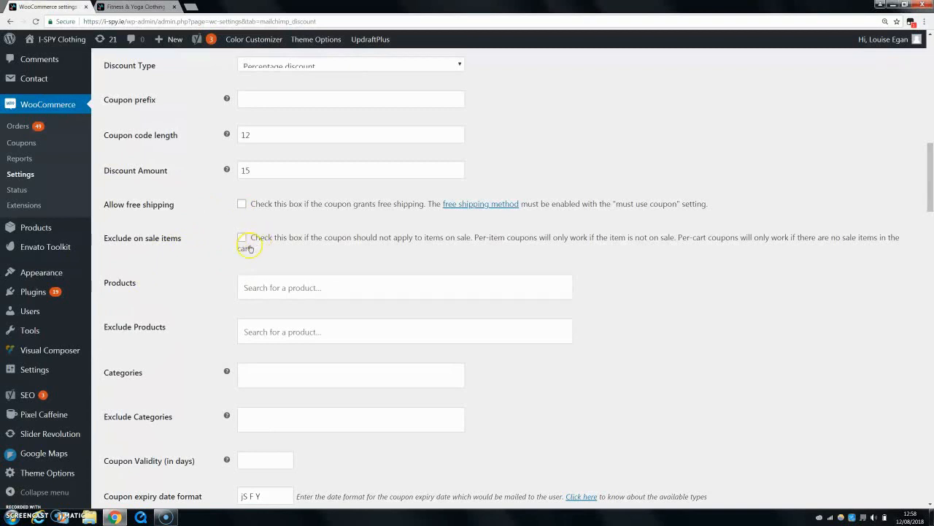
scroll("down", 3)
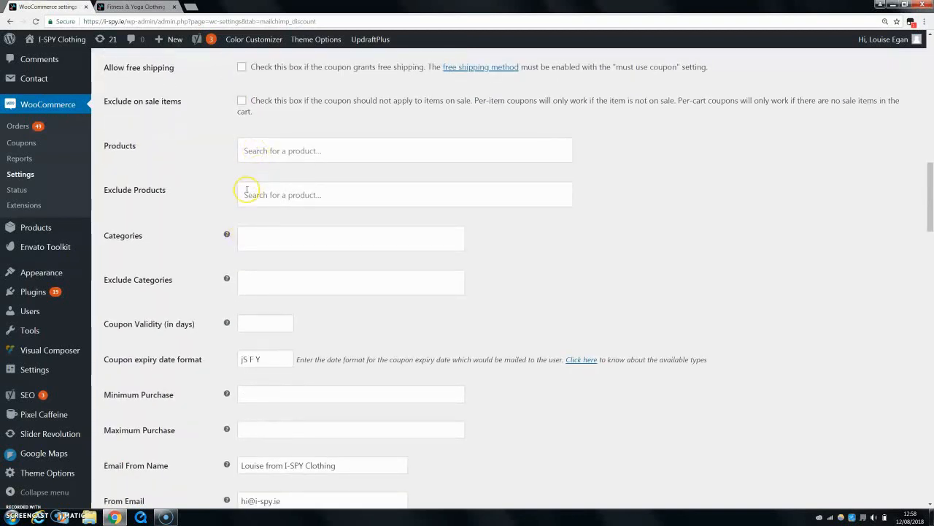
mouse_move(274, 173)
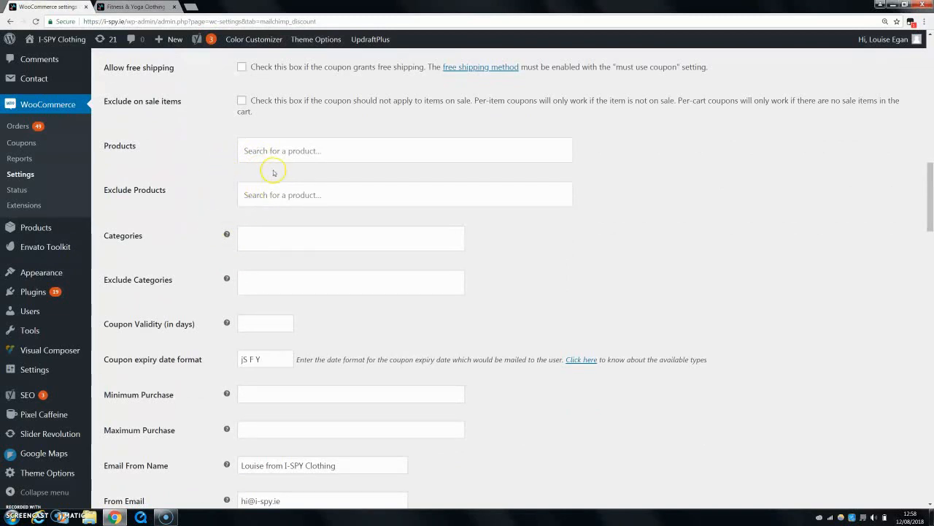
mouse_move(234, 198)
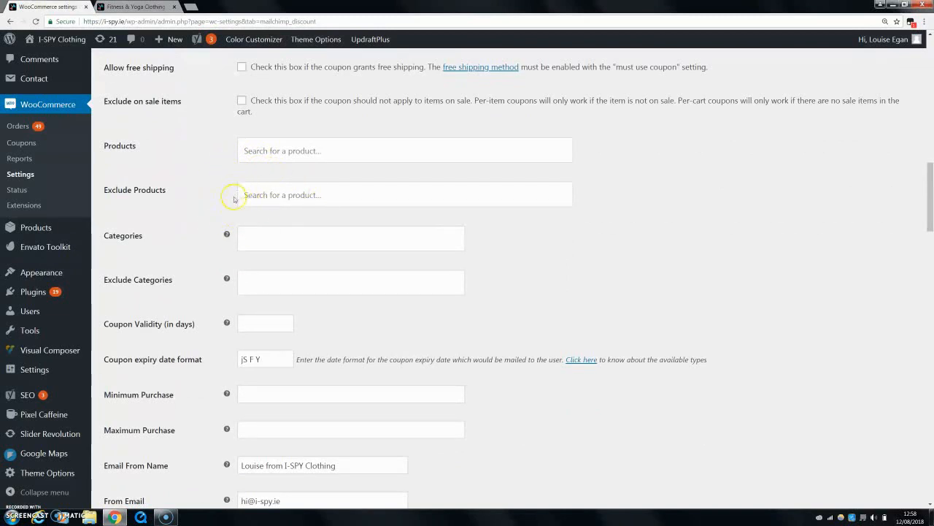
scroll("down", 3)
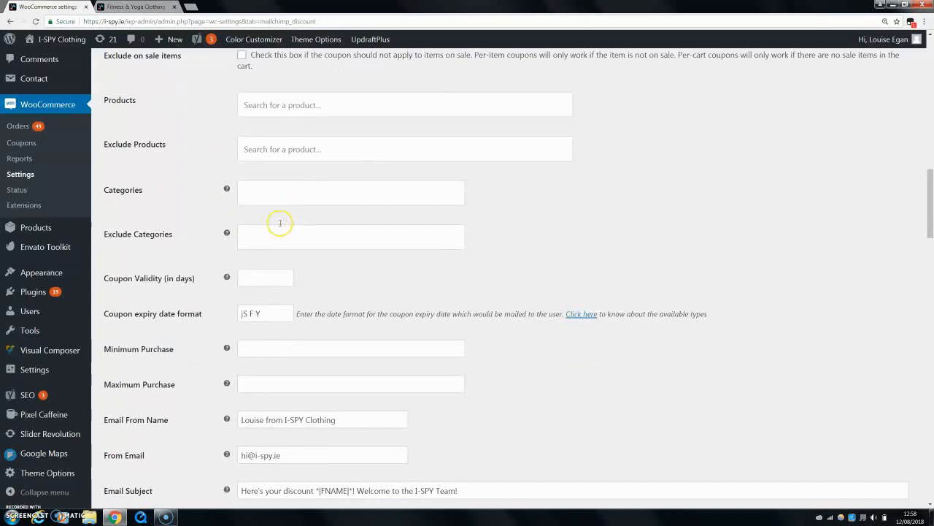
scroll("down", 3)
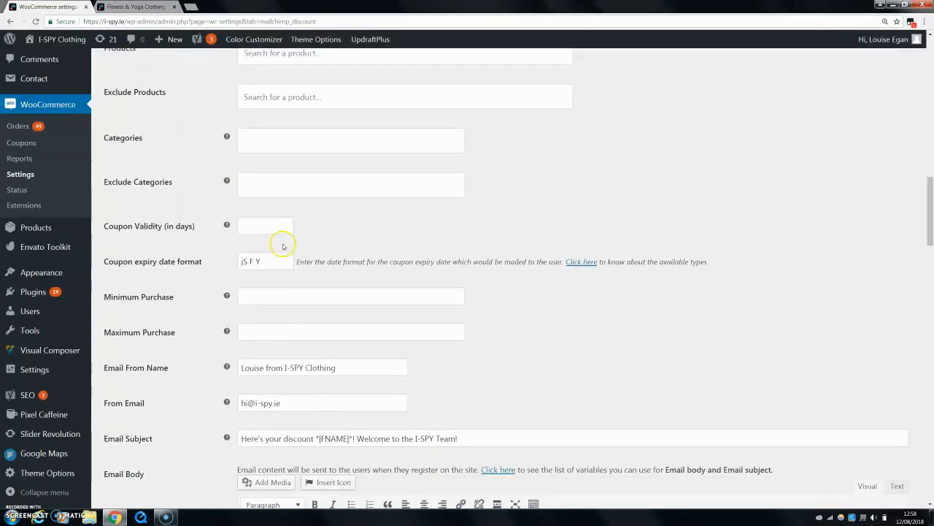
scroll("down", 3)
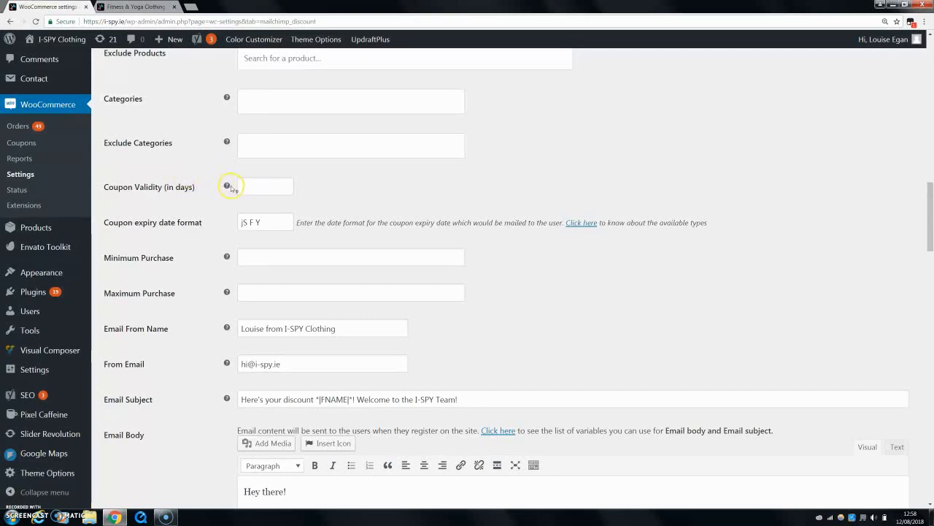
left_click(259, 187)
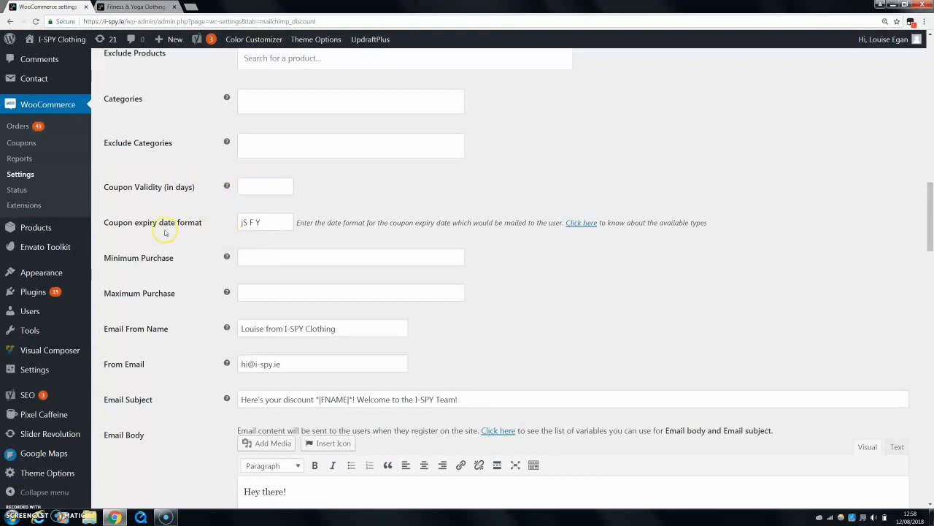
left_click(263, 222)
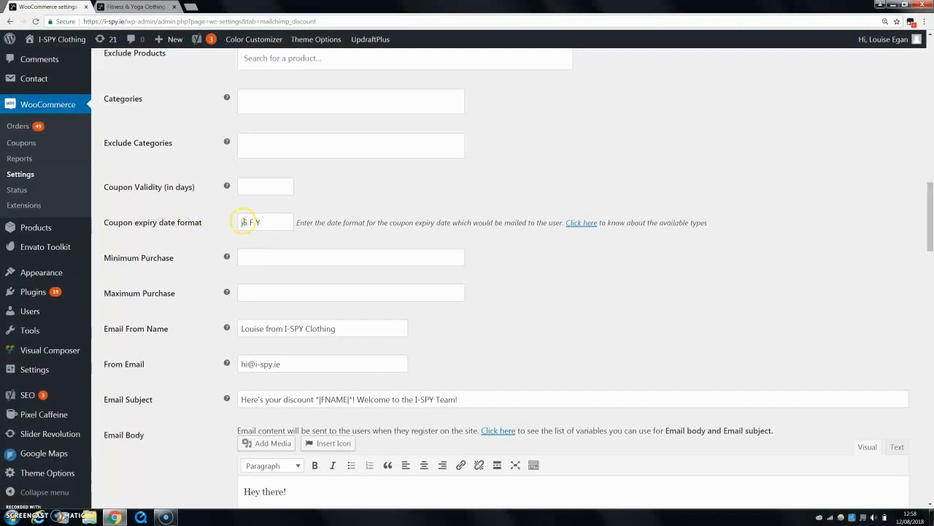
mouse_move(359, 244)
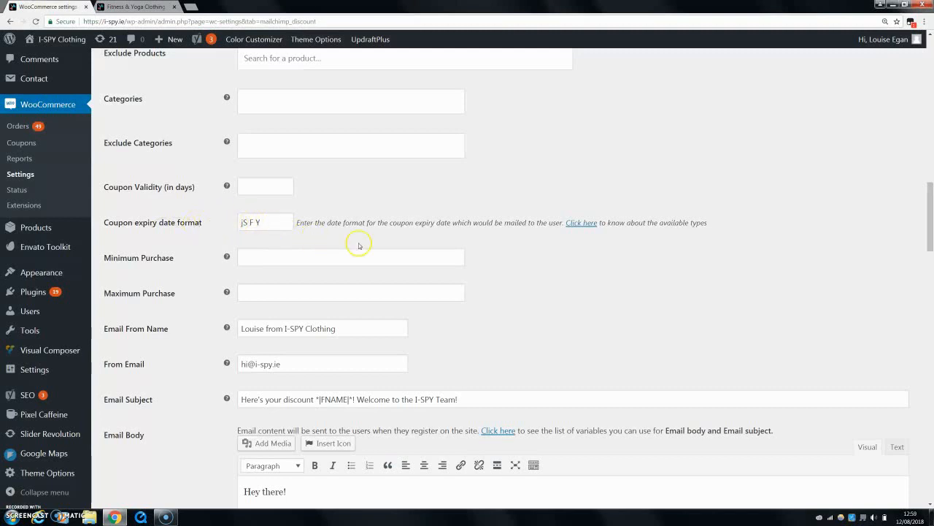
scroll("down", 3)
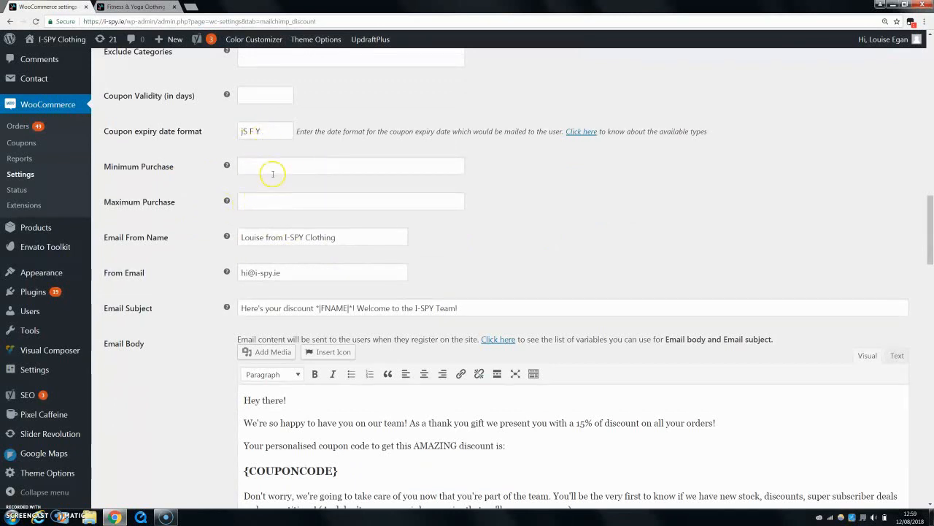
mouse_move(241, 245)
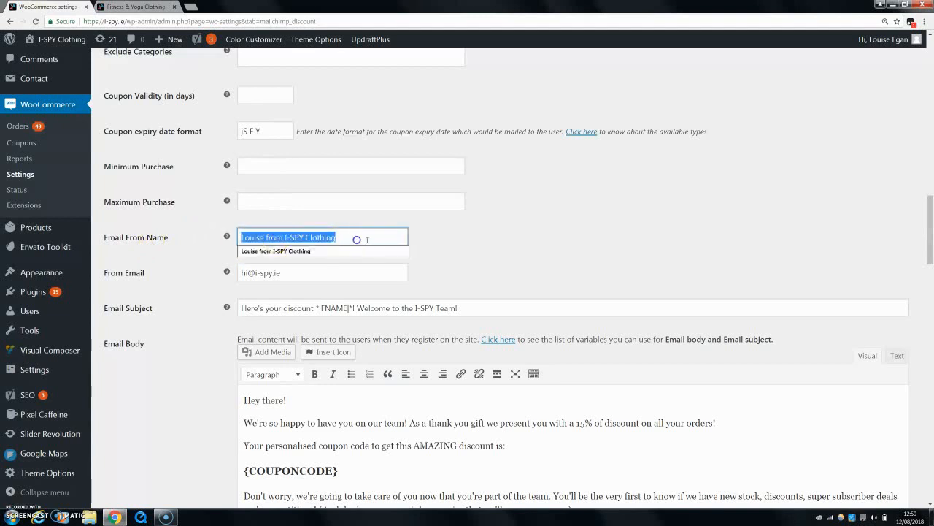
left_click(484, 251)
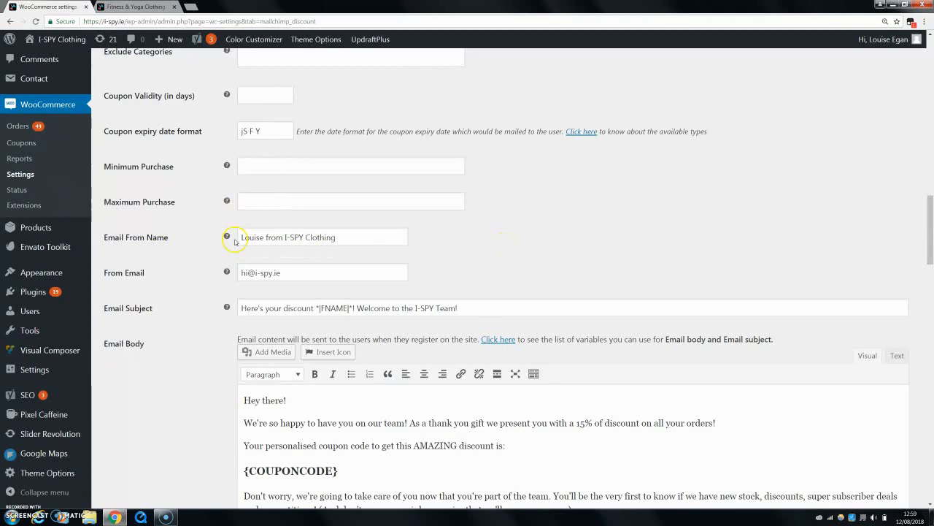
mouse_move(170, 262)
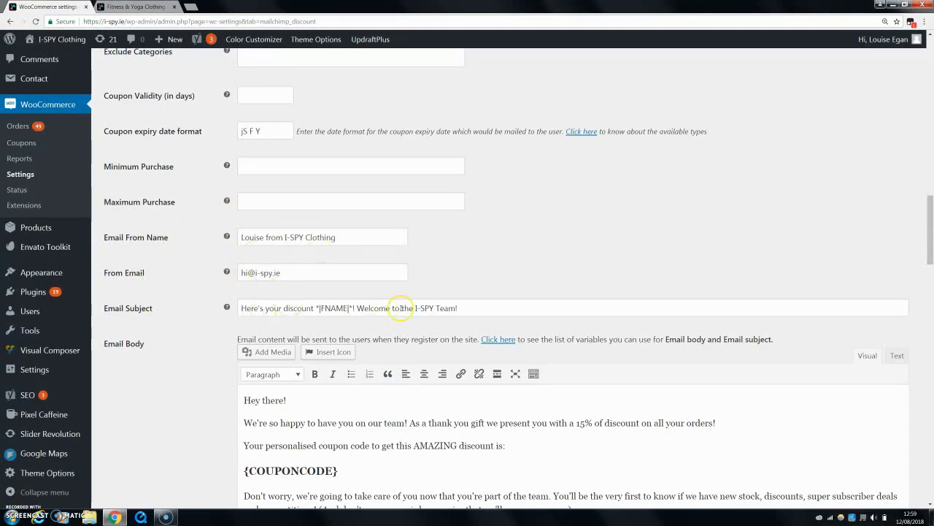
scroll("down", 3)
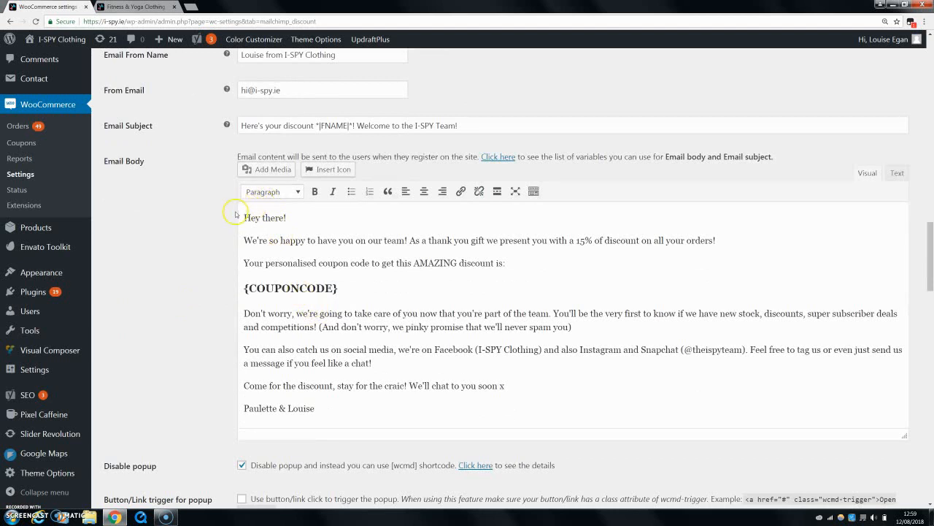
mouse_move(207, 511)
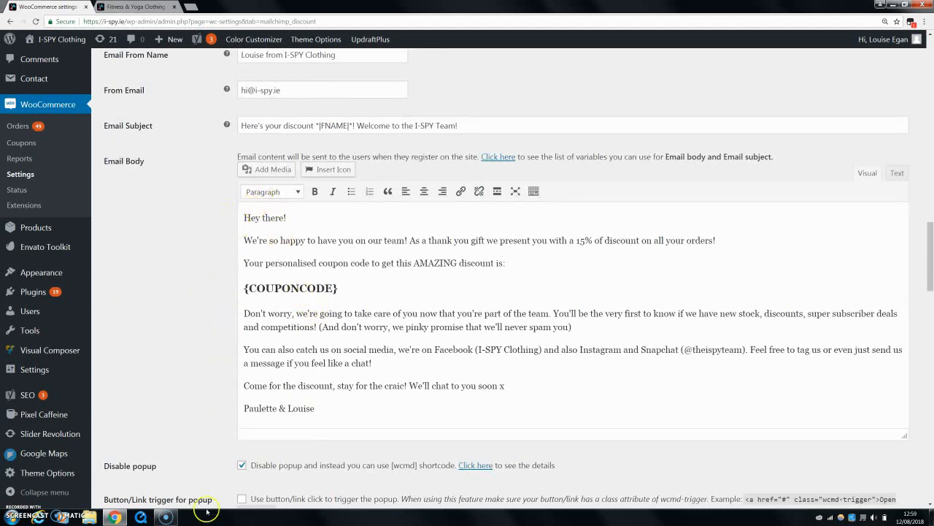
mouse_move(361, 156)
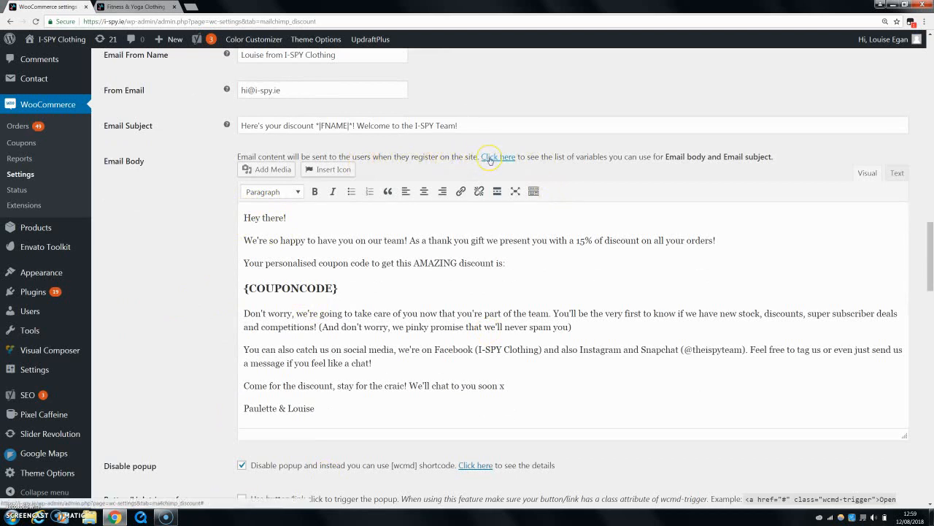
mouse_move(683, 173)
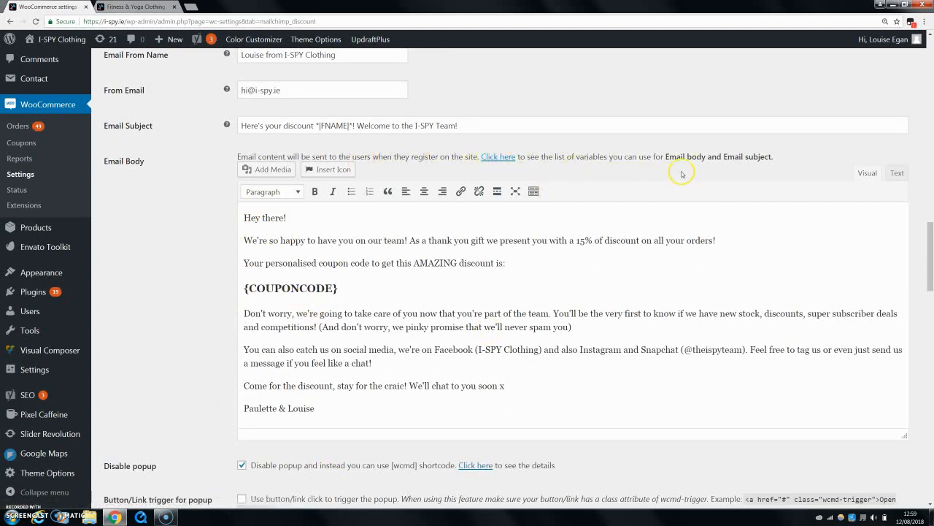
mouse_move(512, 298)
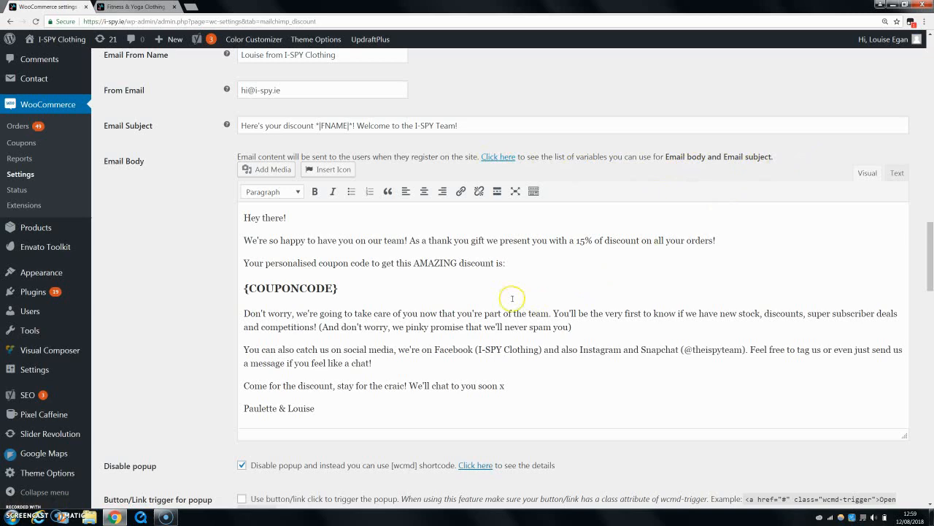
scroll("down", 3)
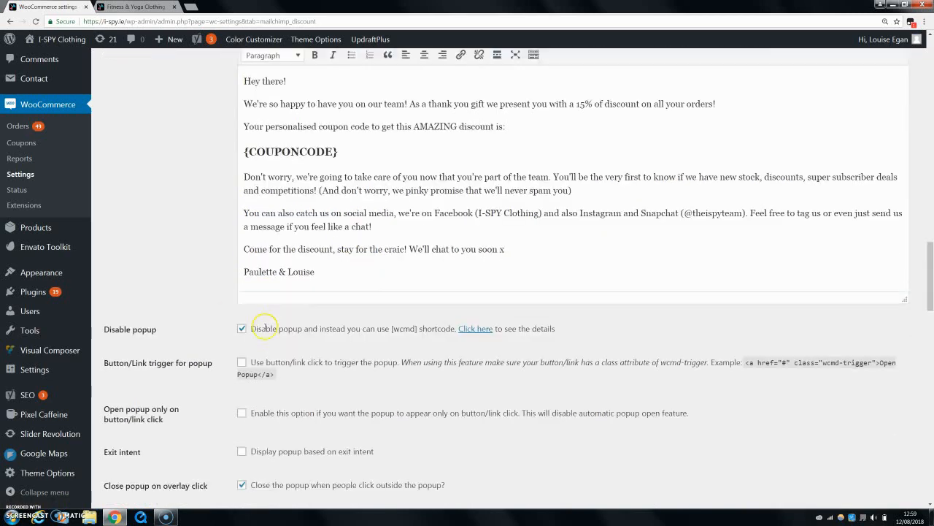
scroll("down", 3)
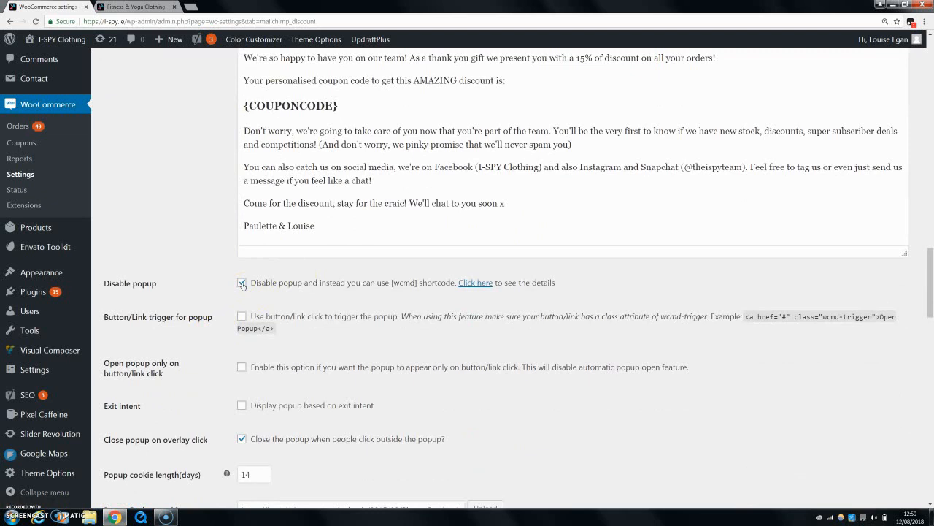
left_click(241, 283)
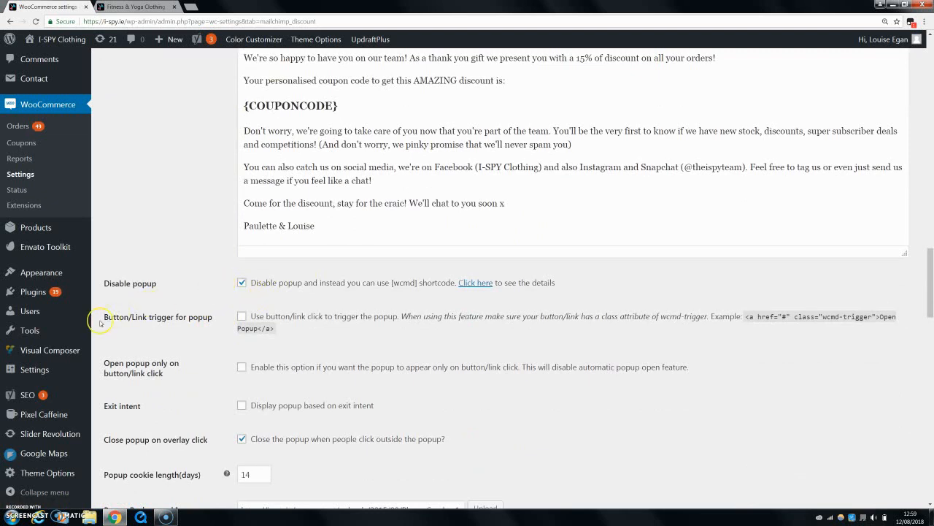
mouse_move(241, 317)
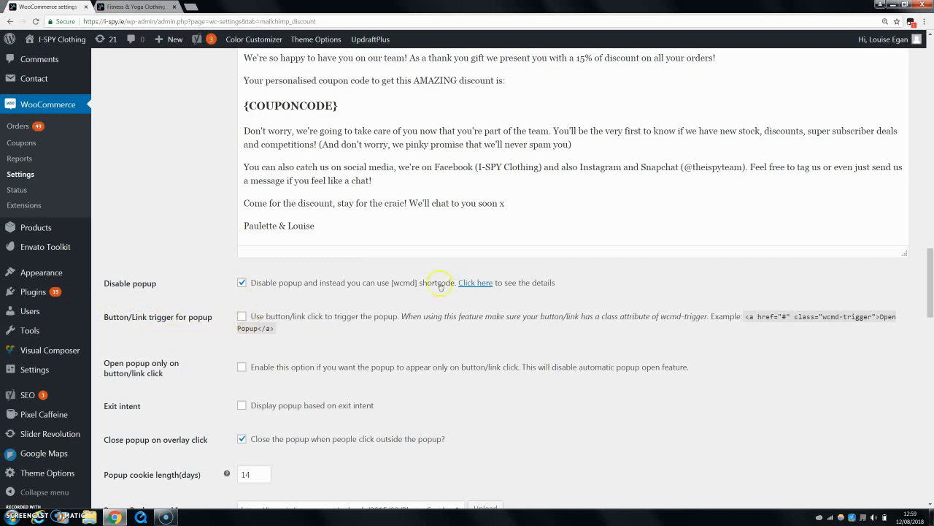
mouse_move(173, 352)
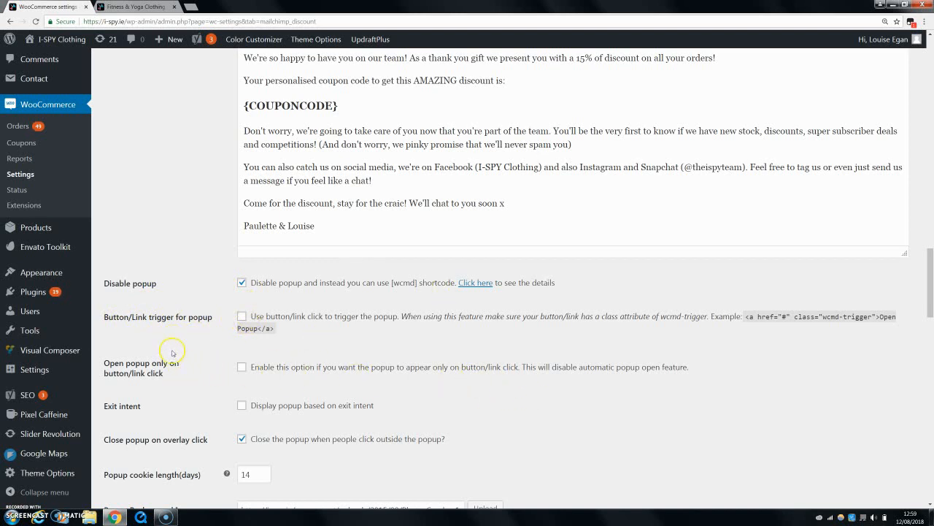
mouse_move(197, 316)
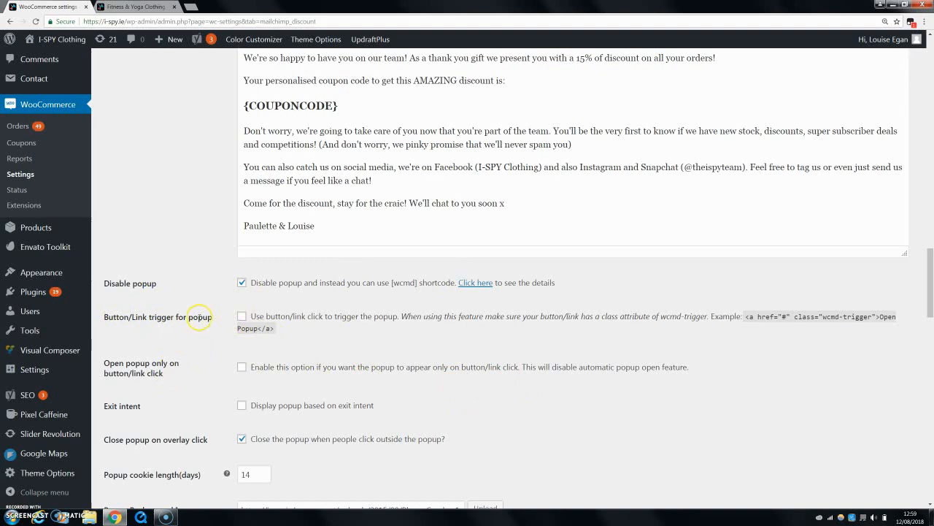
left_click(137, 7)
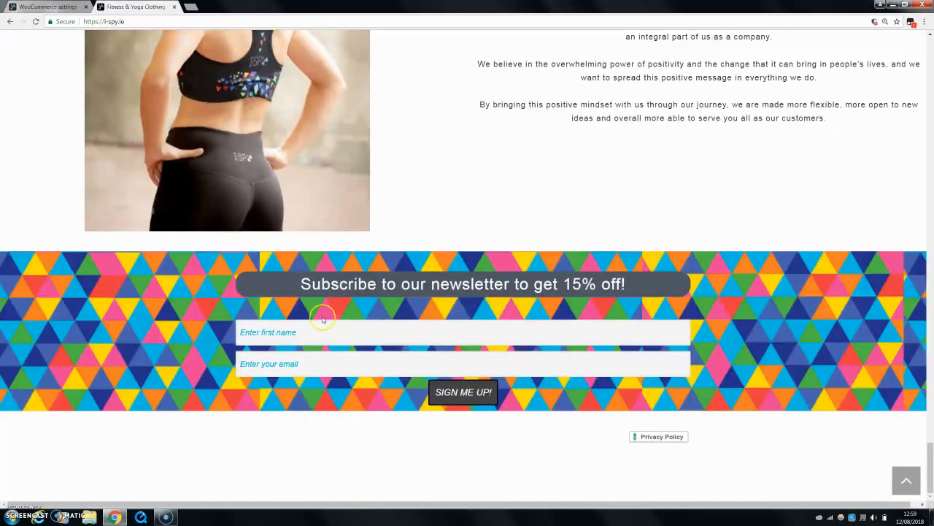
left_click(48, 6)
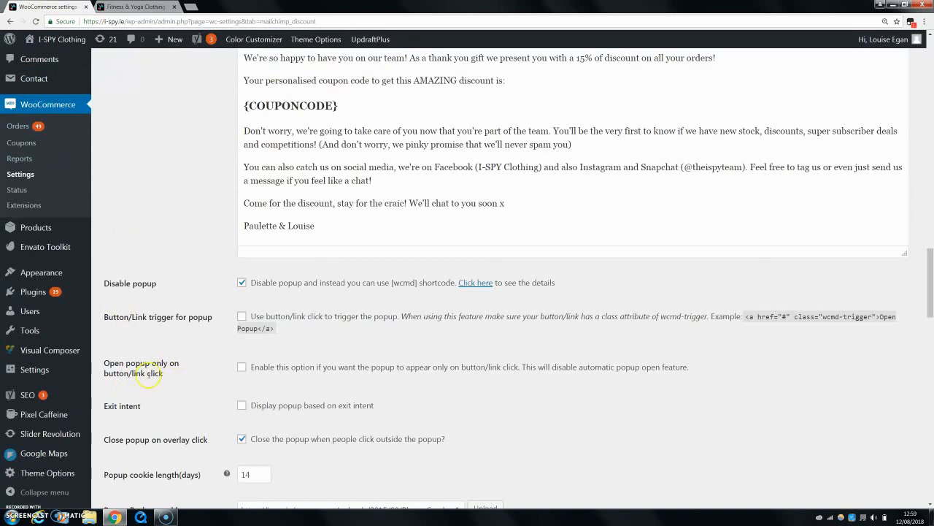
mouse_move(187, 409)
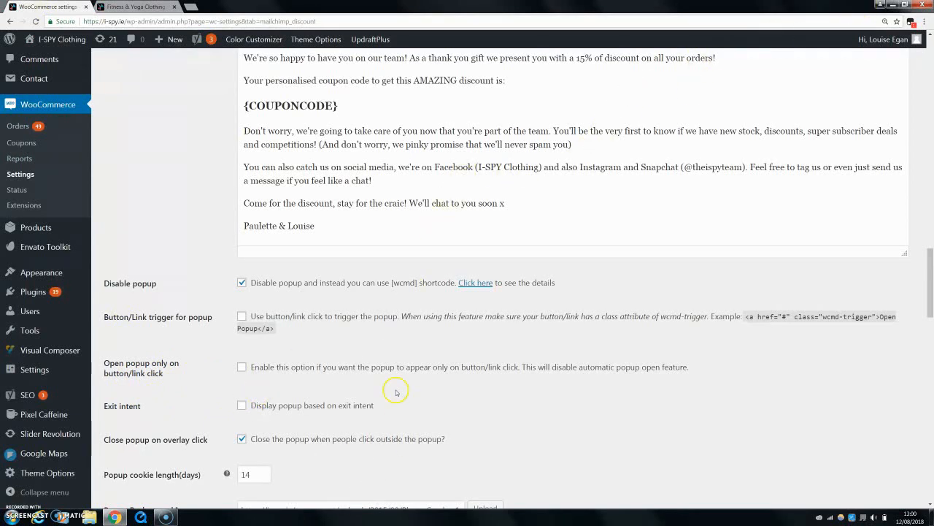
mouse_move(374, 409)
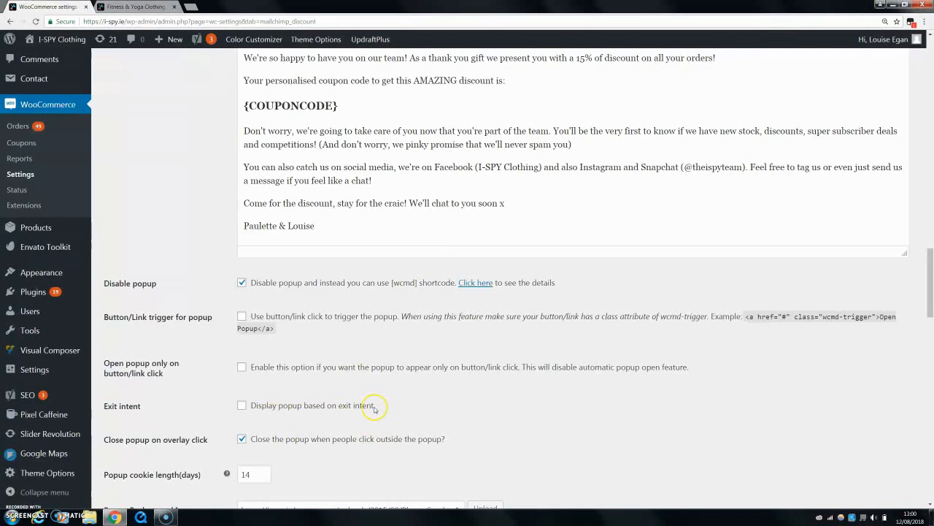
scroll("down", 3)
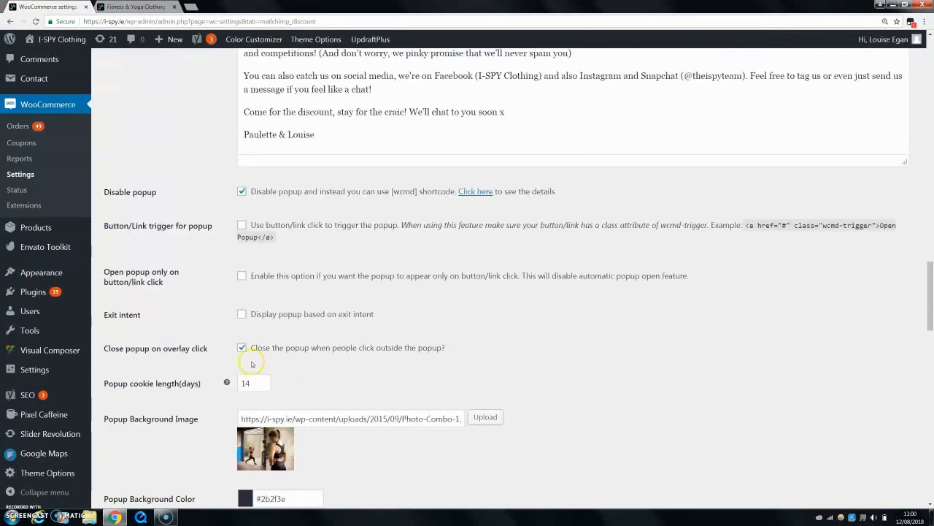
mouse_move(210, 358)
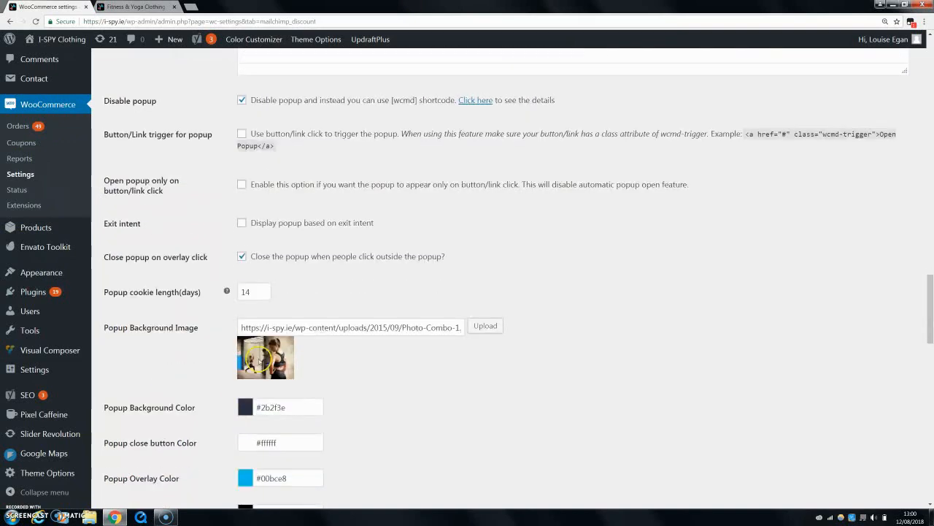
scroll("down", 3)
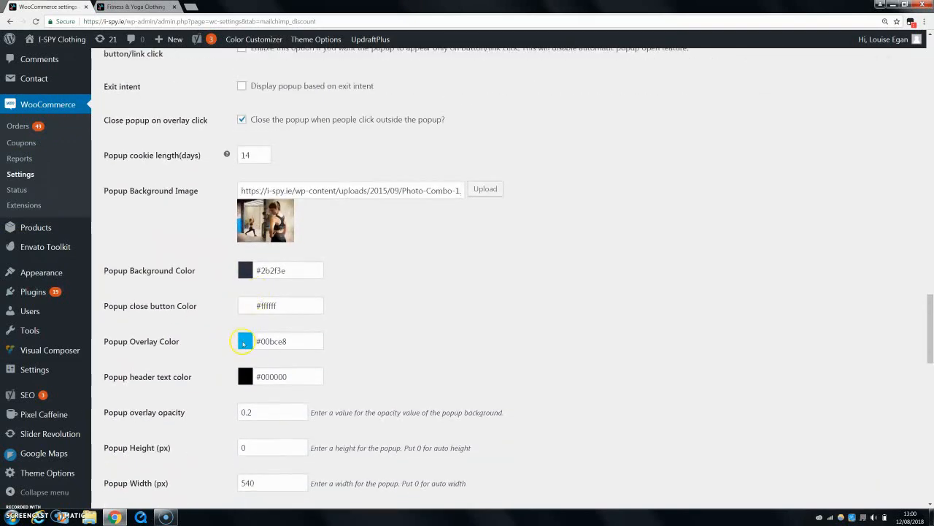
scroll("down", 3)
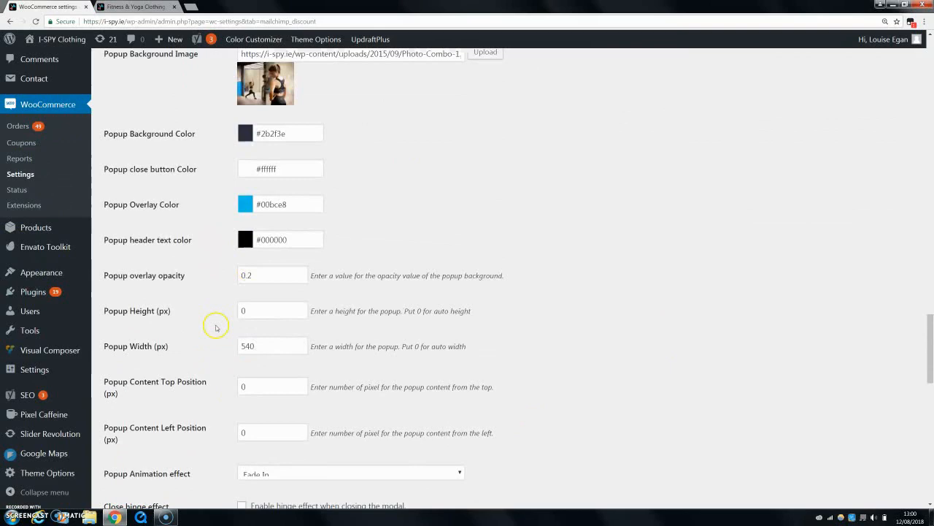
scroll("down", 3)
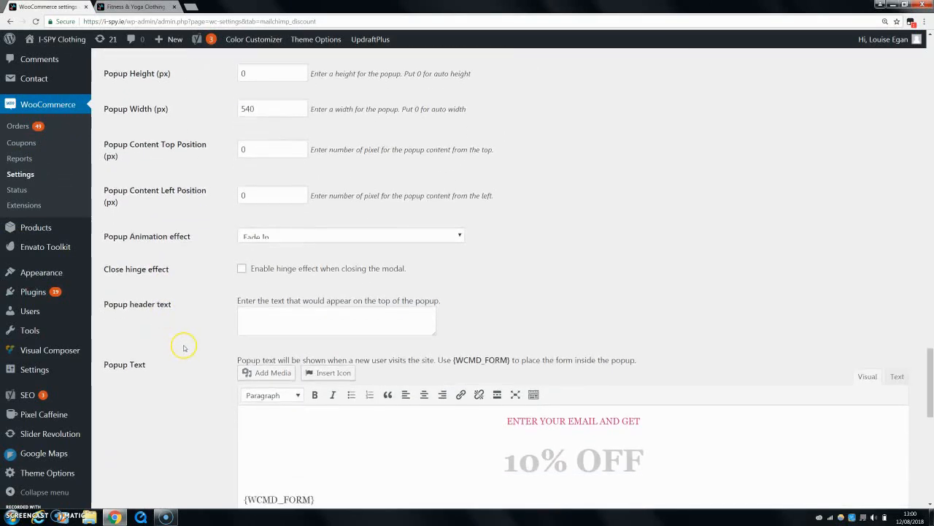
scroll("down", 3)
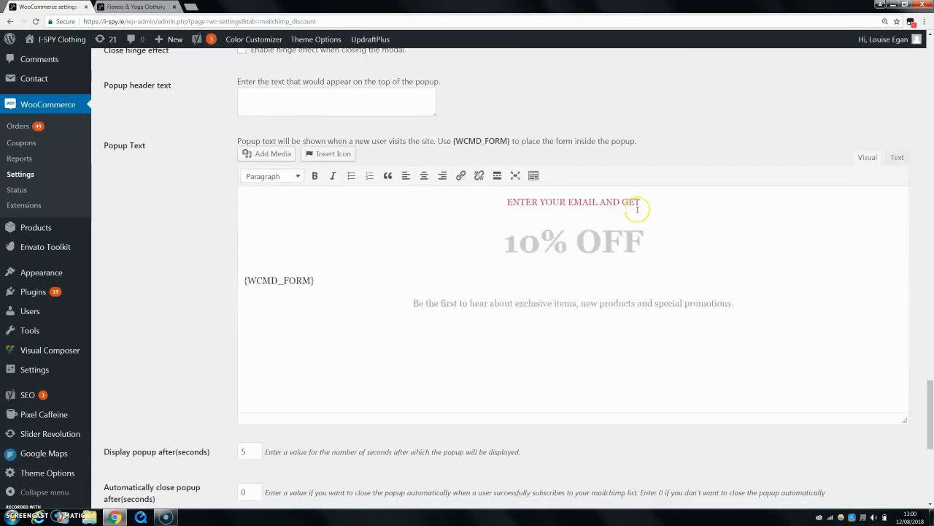
scroll("down", 3)
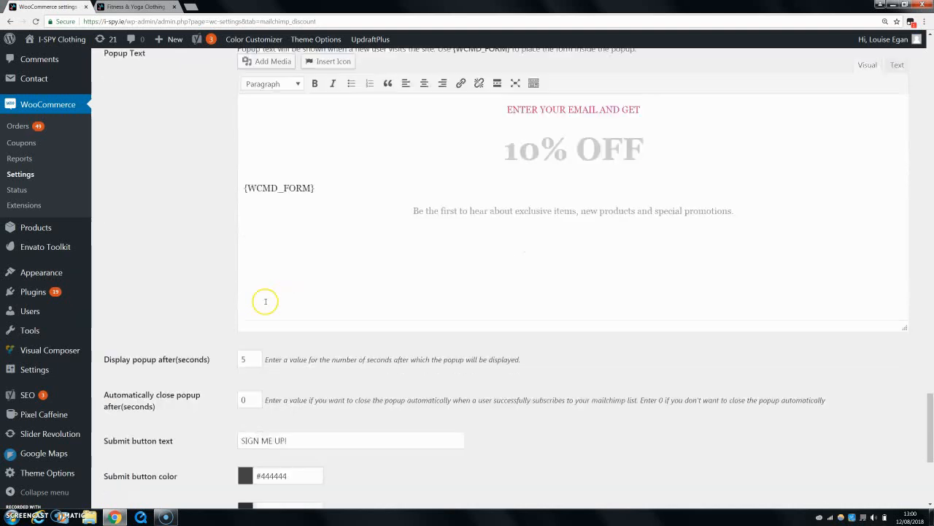
scroll("down", 3)
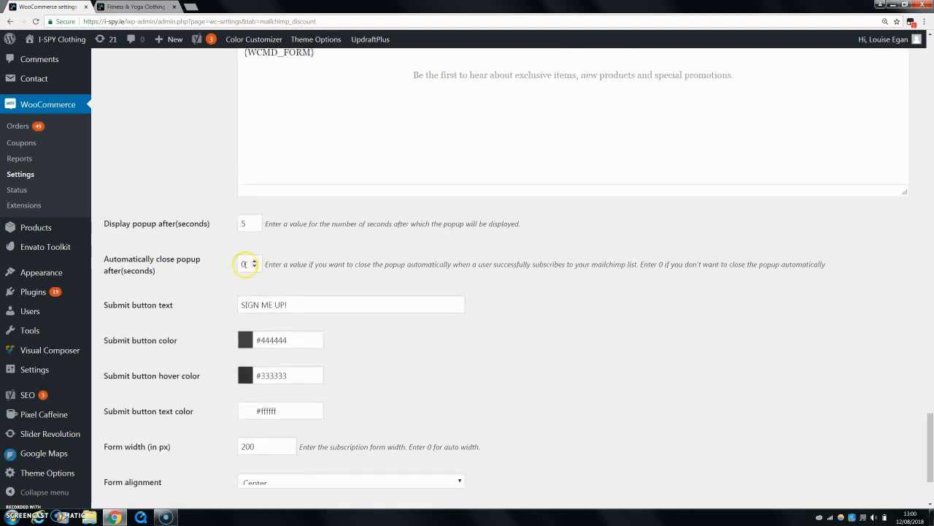
Review the bottom settings (width 200, center alignment, success message) and compare with the live form.
scroll("up", 3)
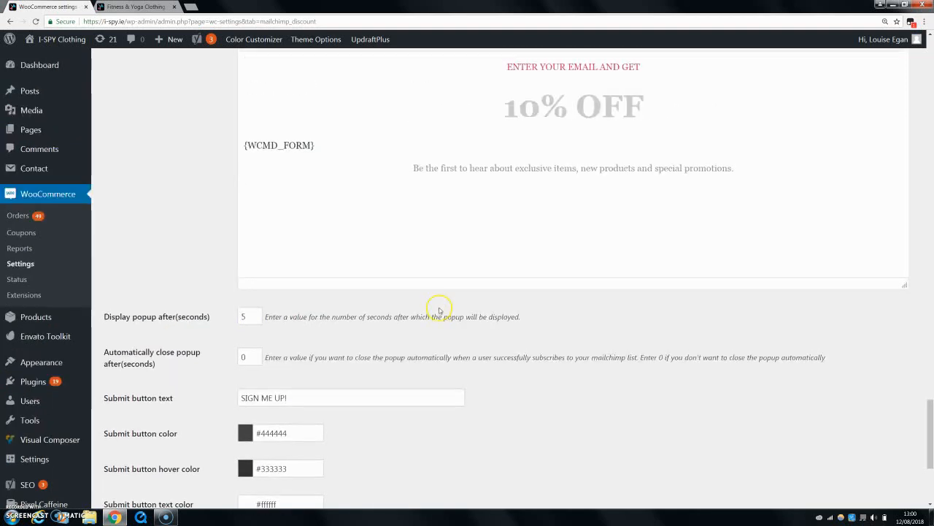
scroll("down", 3)
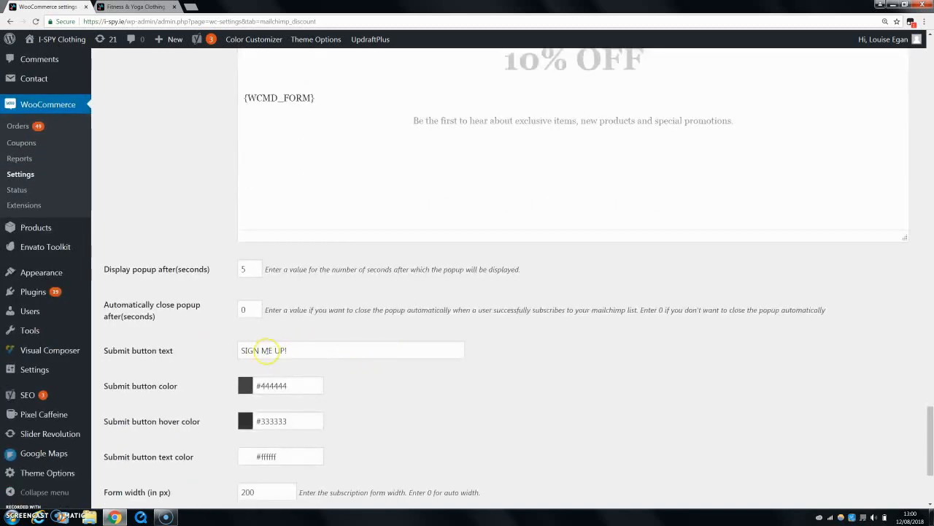
scroll("down", 3)
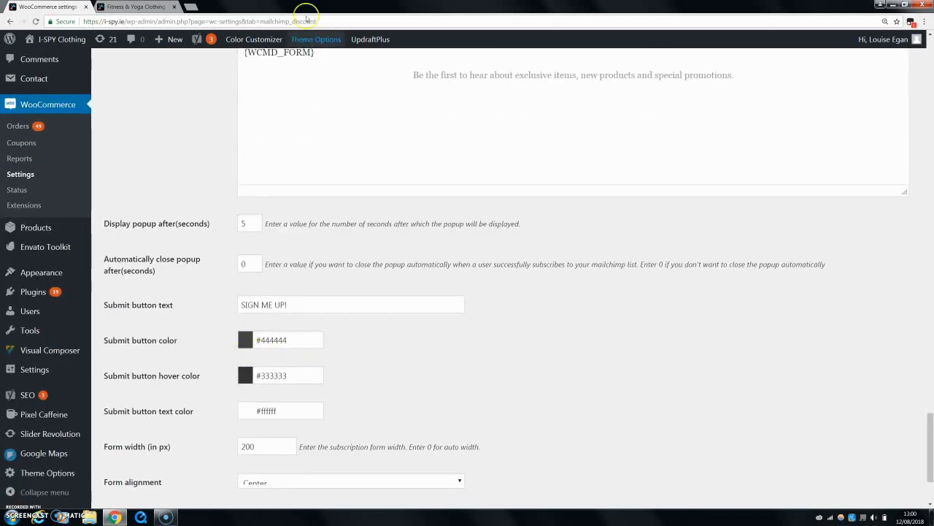
left_click(135, 7)
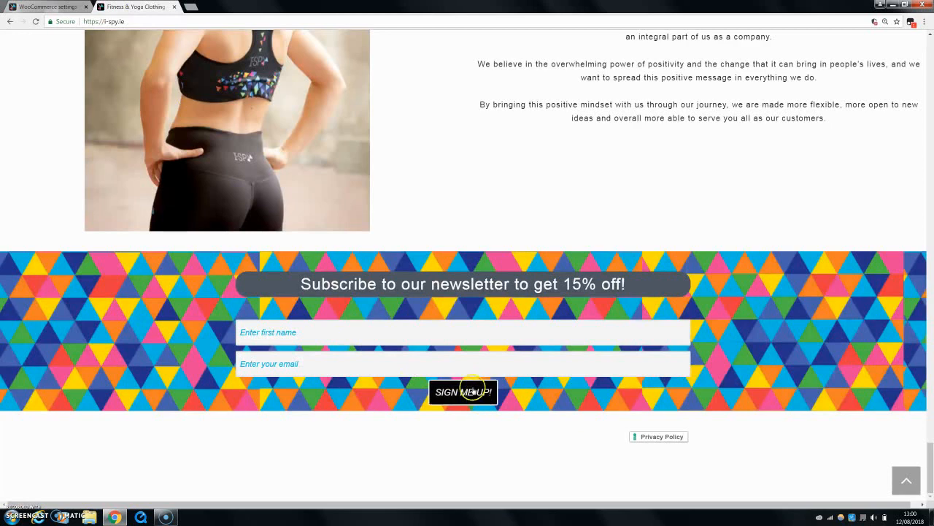
left_click(47, 6)
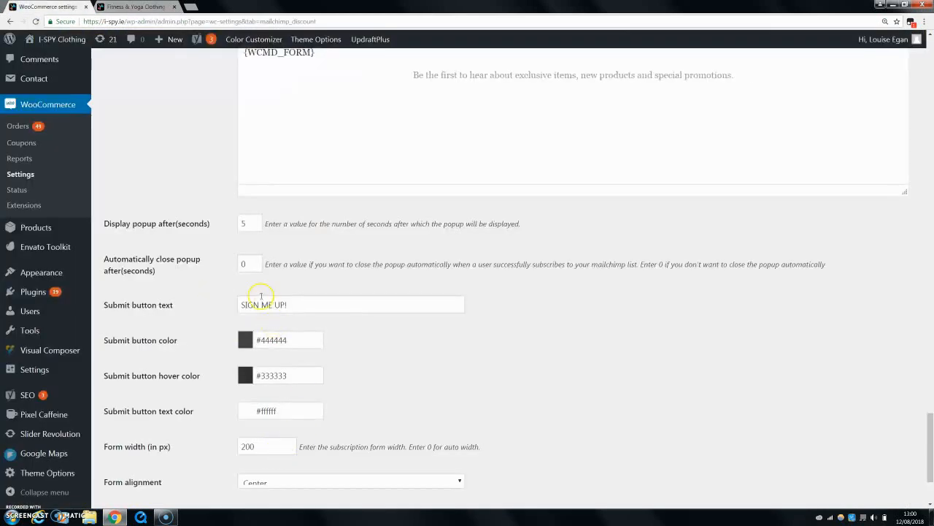
Check the live home page form against the settings again, ending on the home page.
scroll("down", 3)
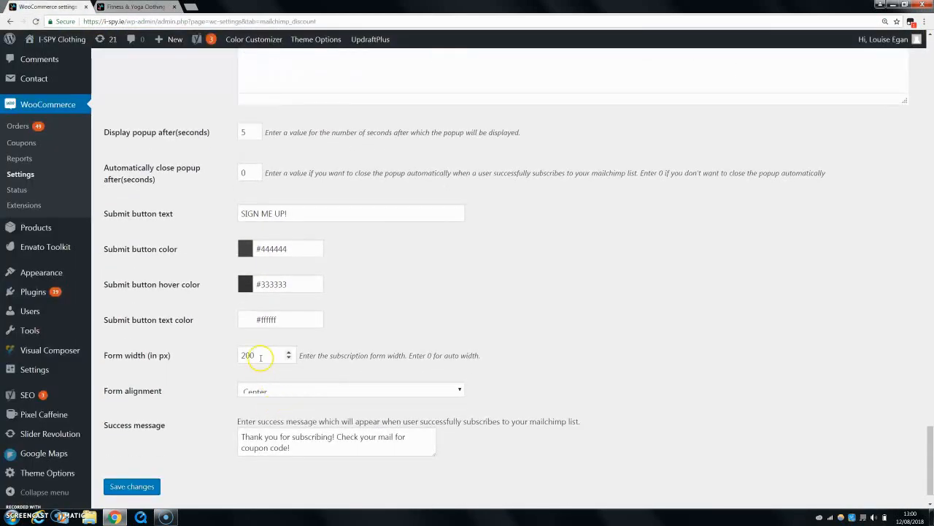
left_click(135, 6)
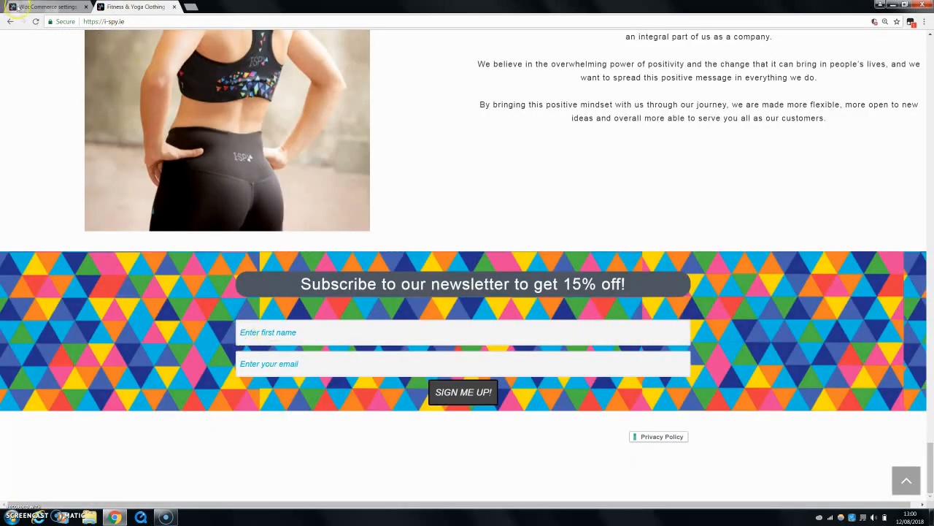
left_click(44, 6)
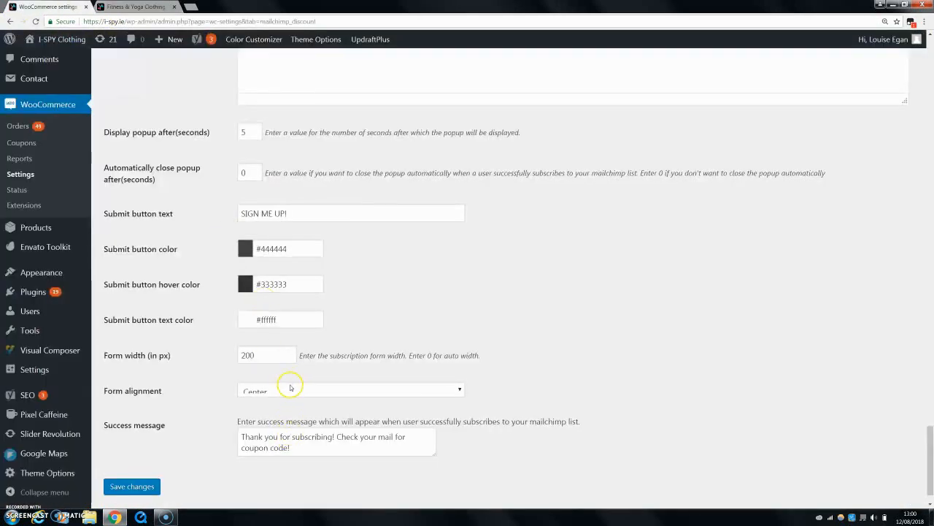
mouse_move(239, 469)
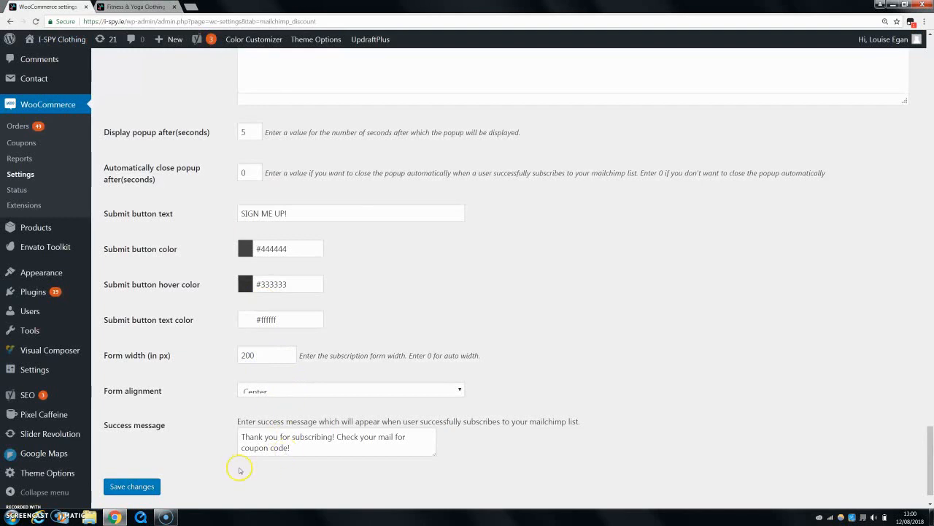
scroll("down", 3)
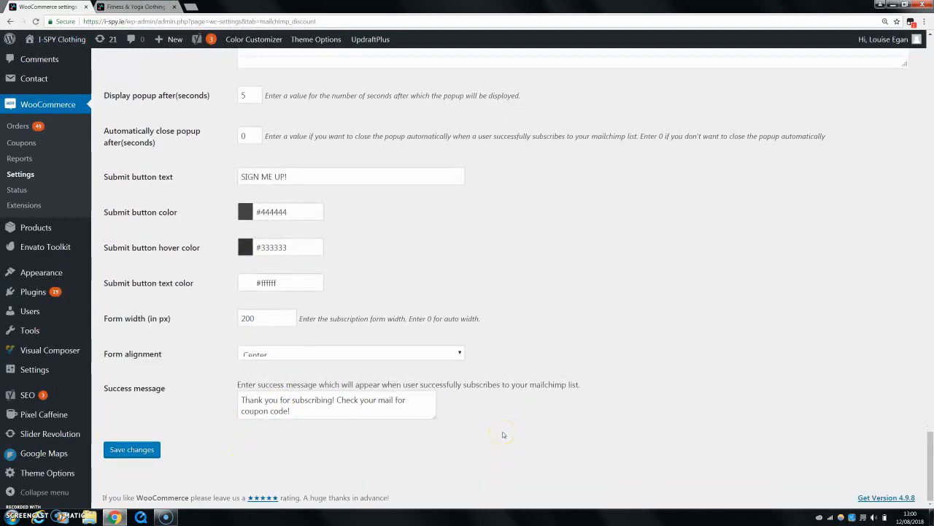
mouse_move(213, 403)
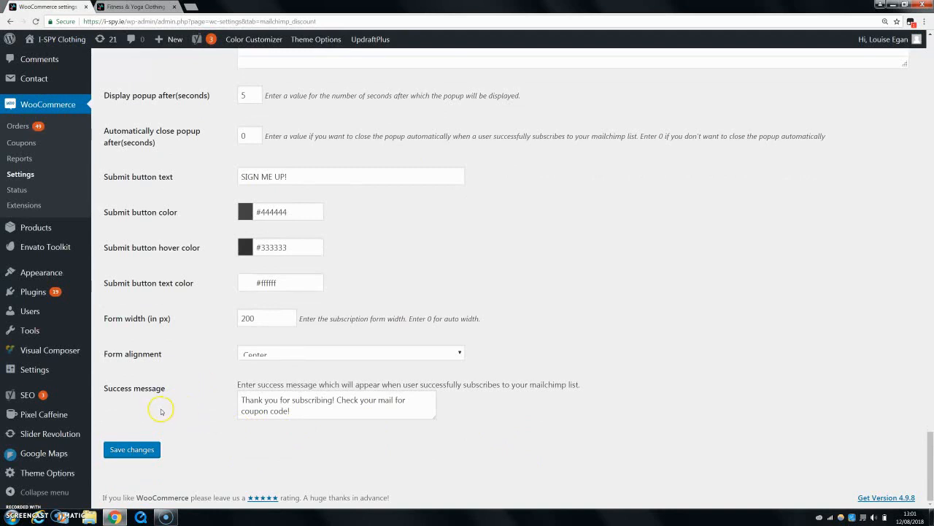
left_click(135, 7)
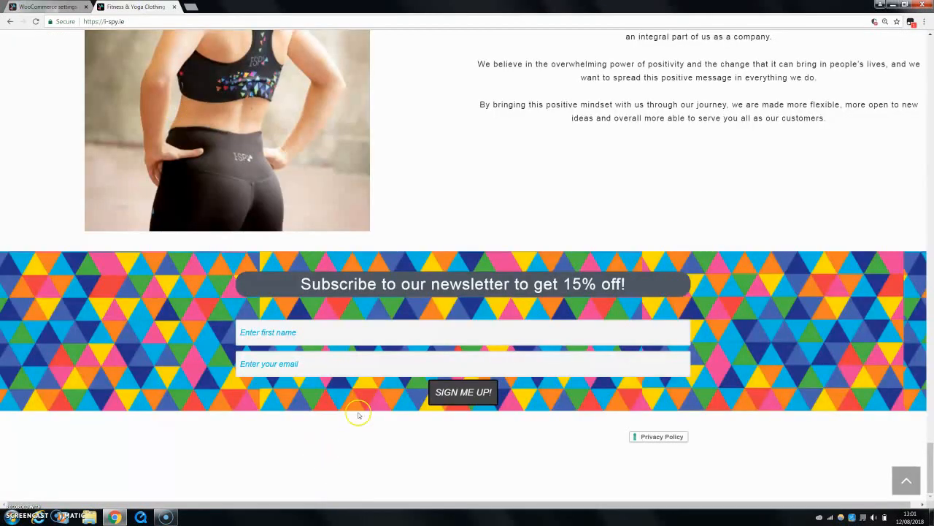
mouse_move(176, 358)
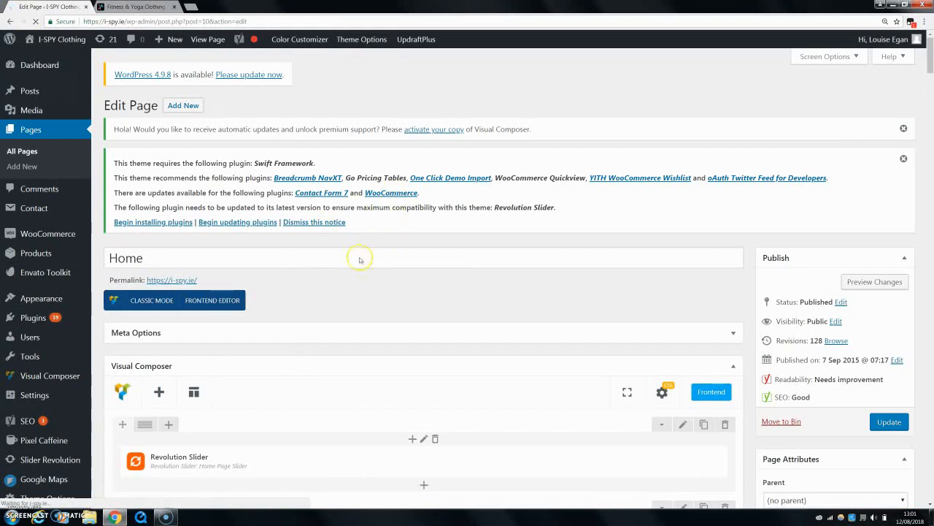
mouse_move(301, 321)
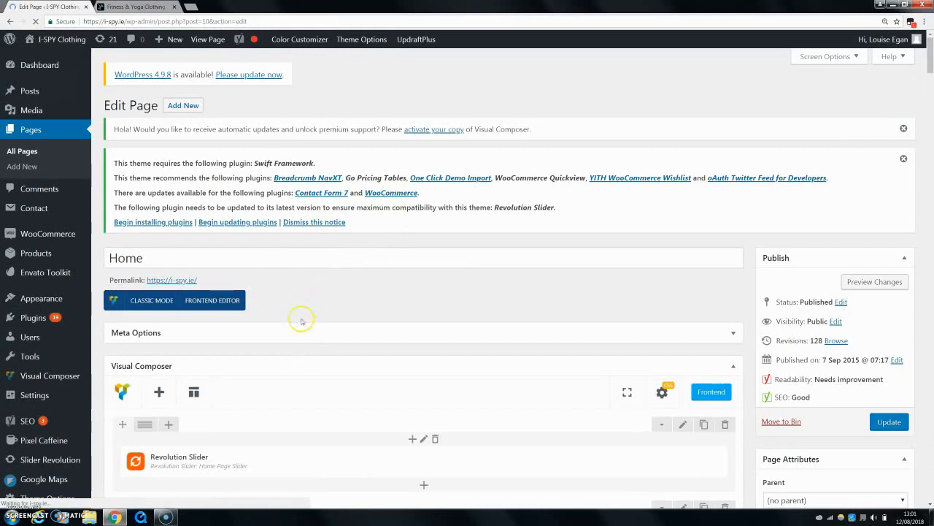
mouse_move(296, 358)
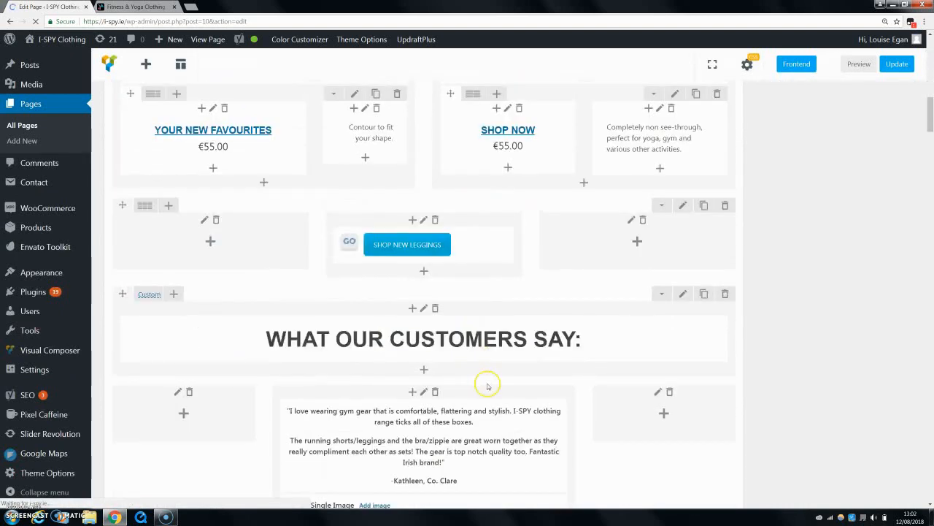
Scroll the Home page editor to the Text Block holding the [wc_mailchimp_discount] shortcode.
scroll("down", 3)
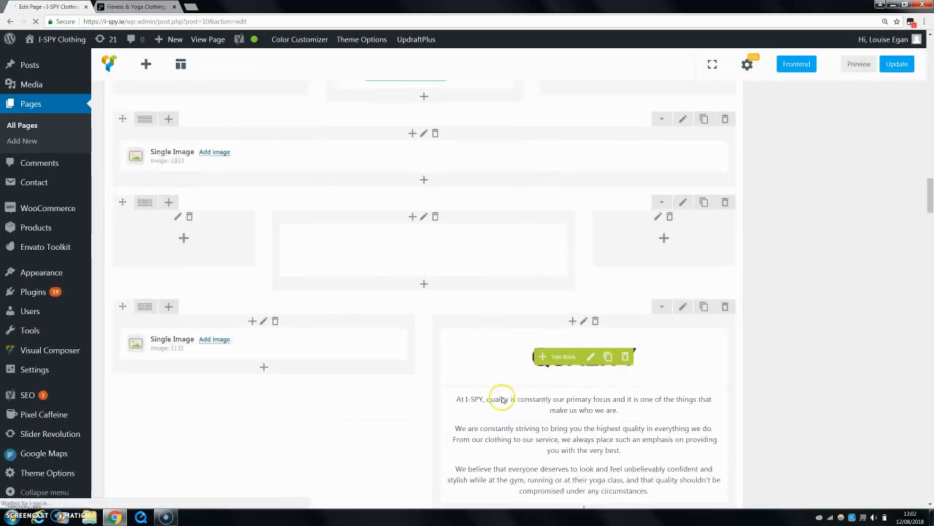
scroll("down", 3)
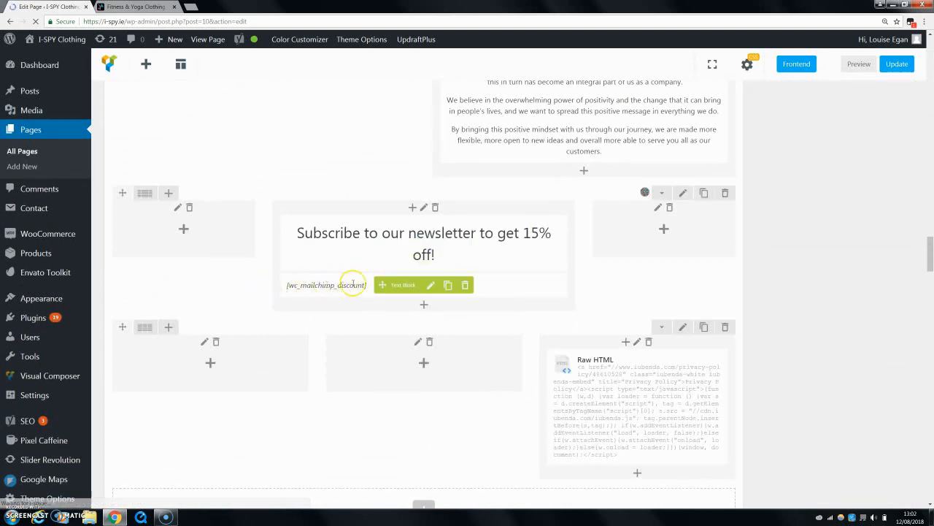
mouse_move(299, 358)
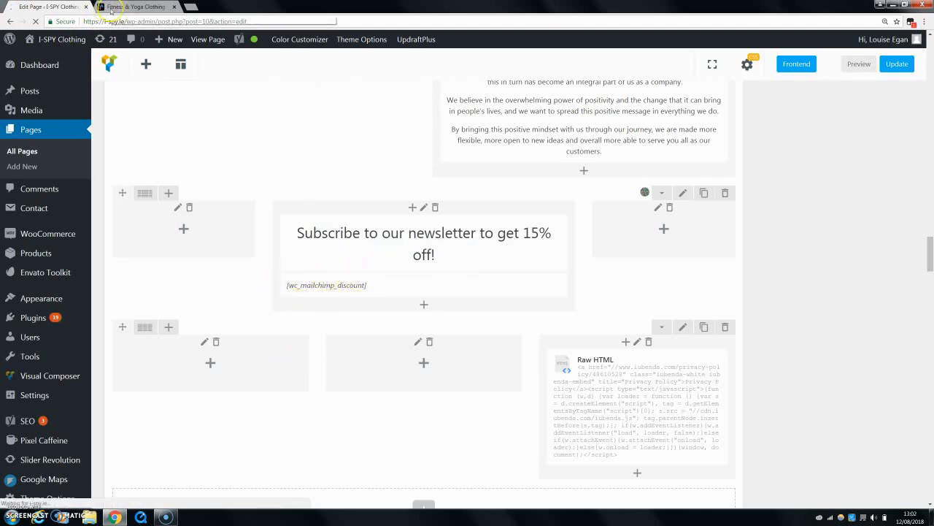
left_click(135, 7)
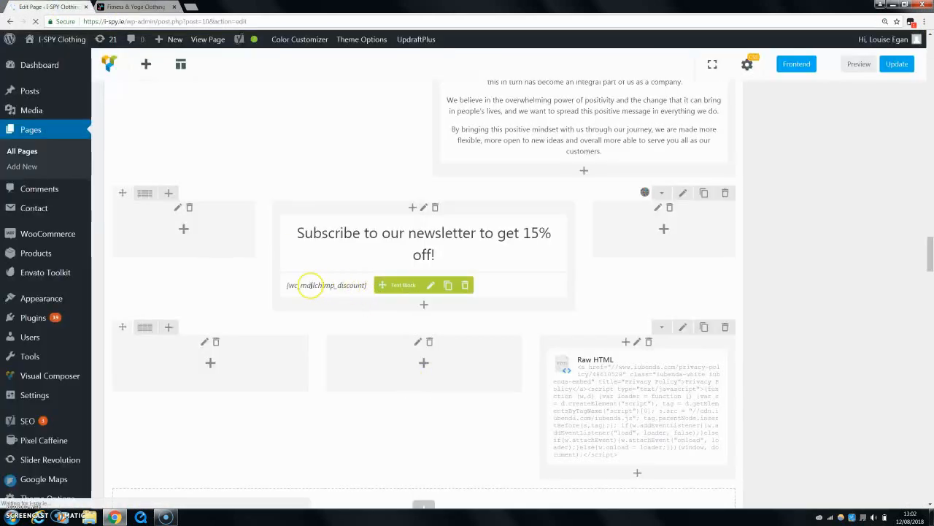
mouse_move(268, 36)
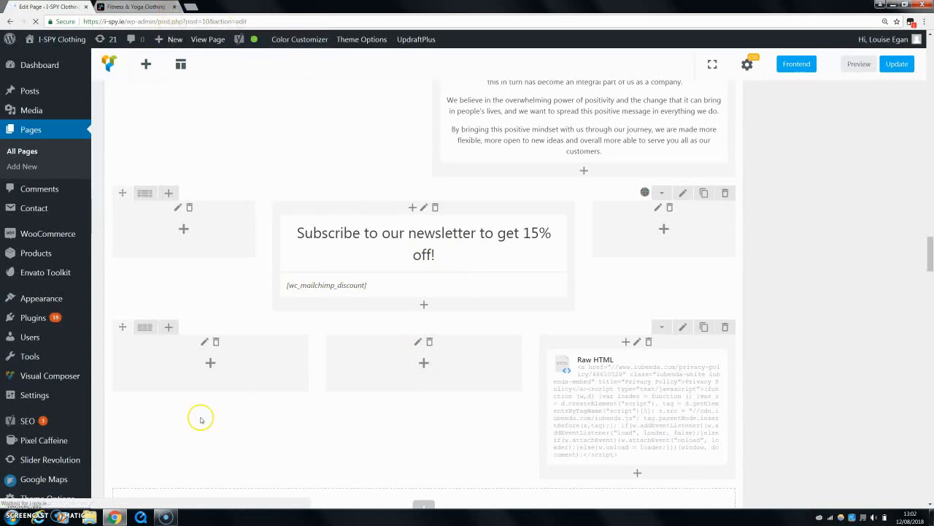
mouse_move(208, 456)
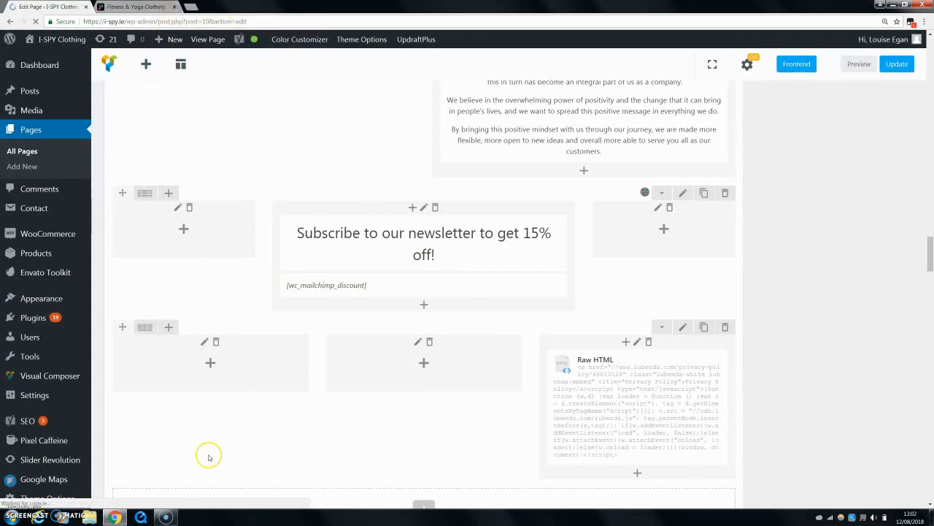
mouse_move(140, 477)
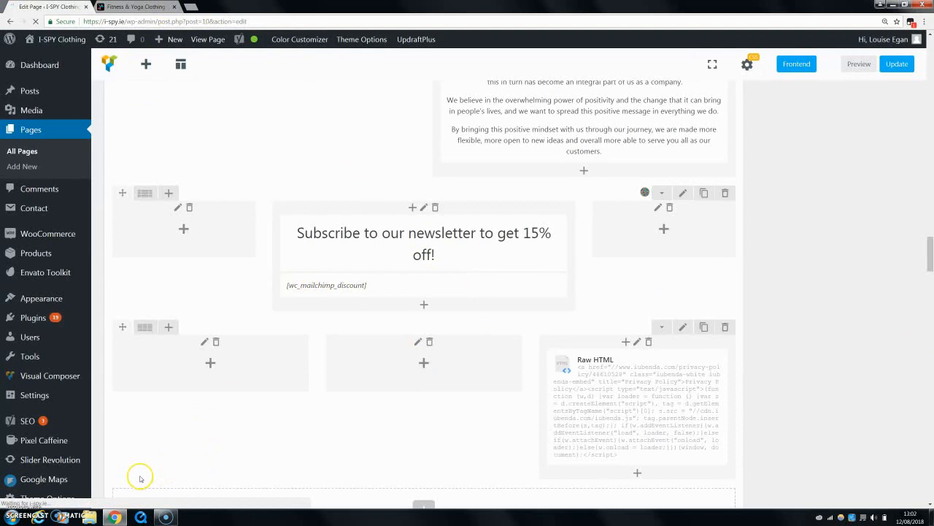